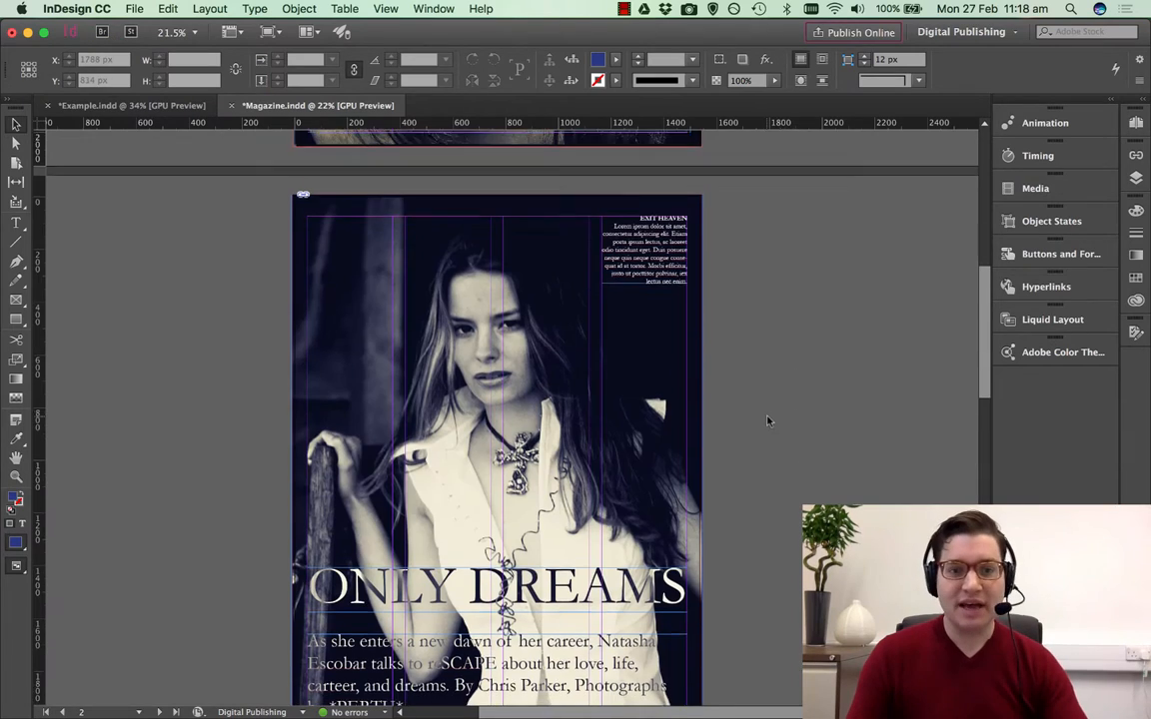
Duplicate the empty graphic frame into several offset copies via the Edit commands.
scroll("down", 3)
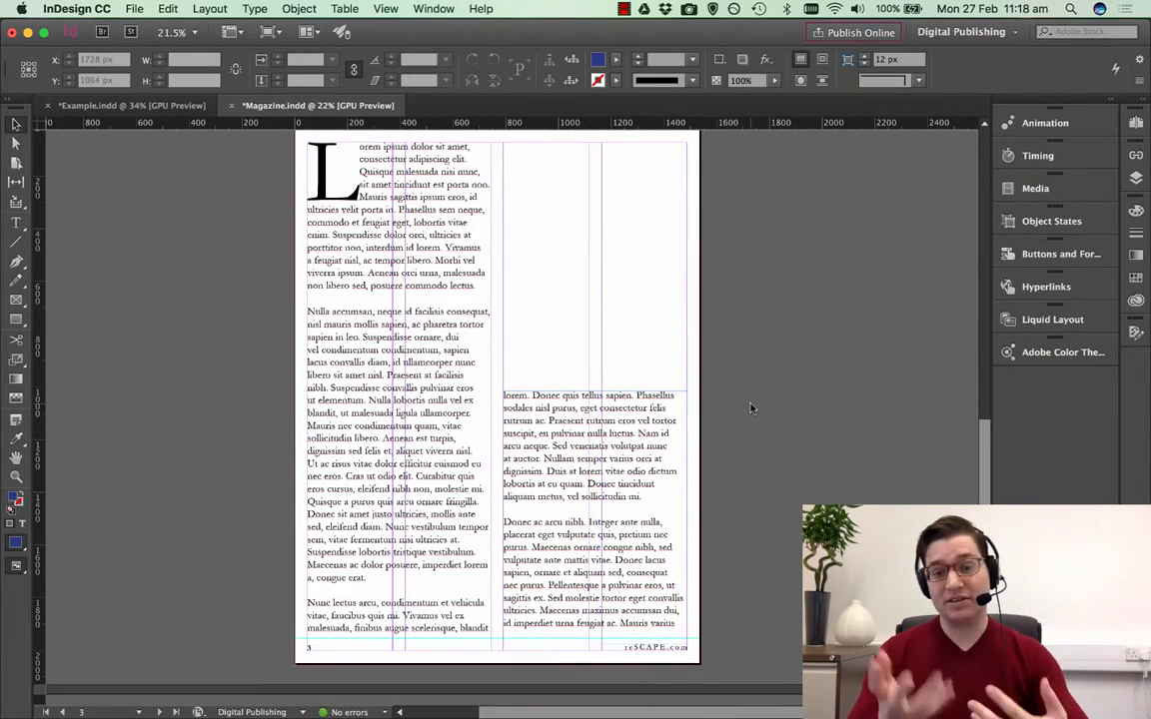
scroll("down", 3)
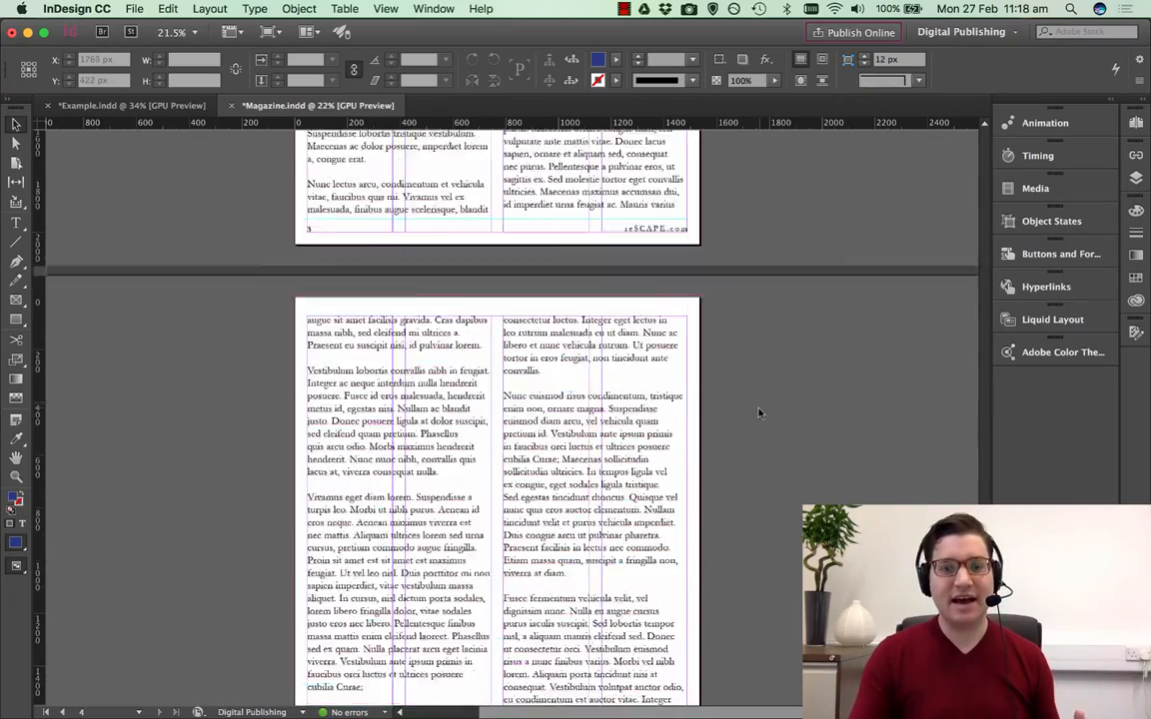
scroll("up", 3)
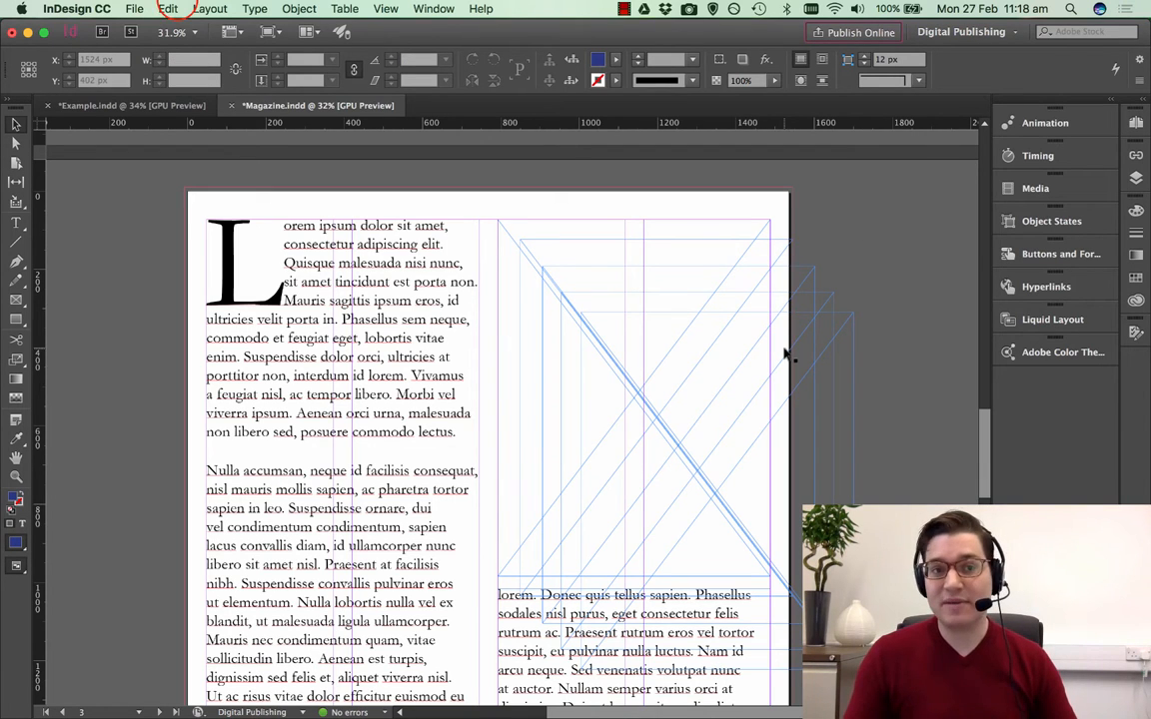
left_click(168, 8)
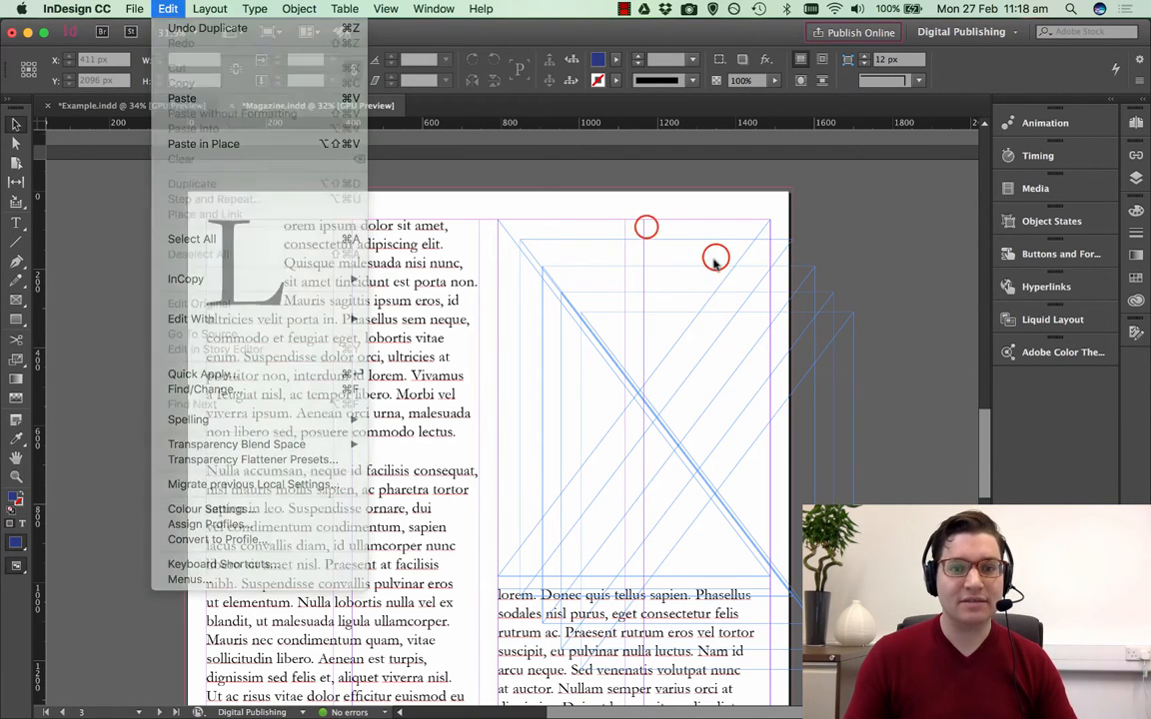
mouse_move(180, 160)
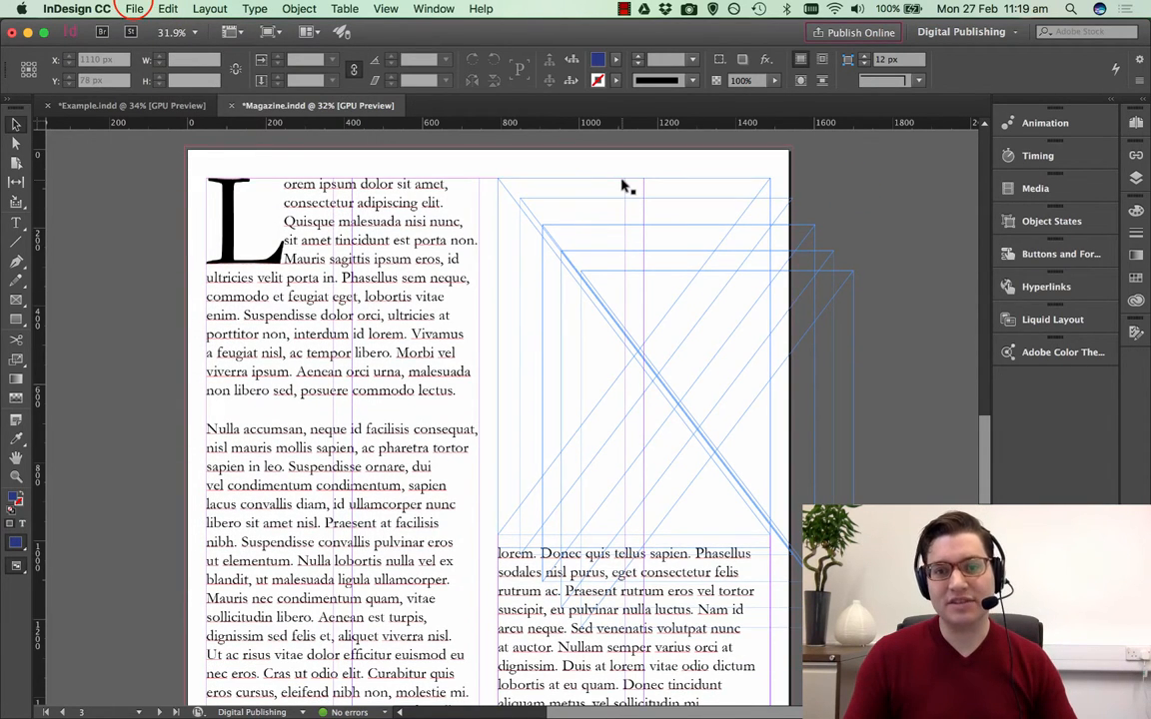
Place the model photo files and drop the first image onto the page.
left_click(132, 8)
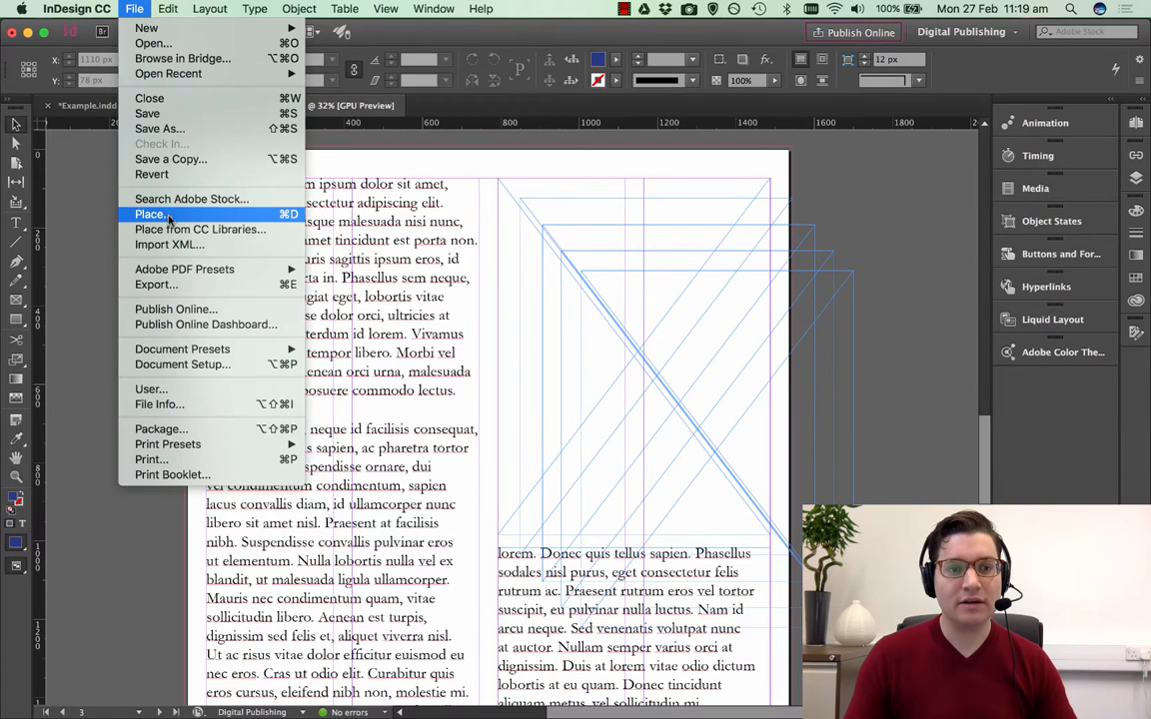
left_click(150, 213)
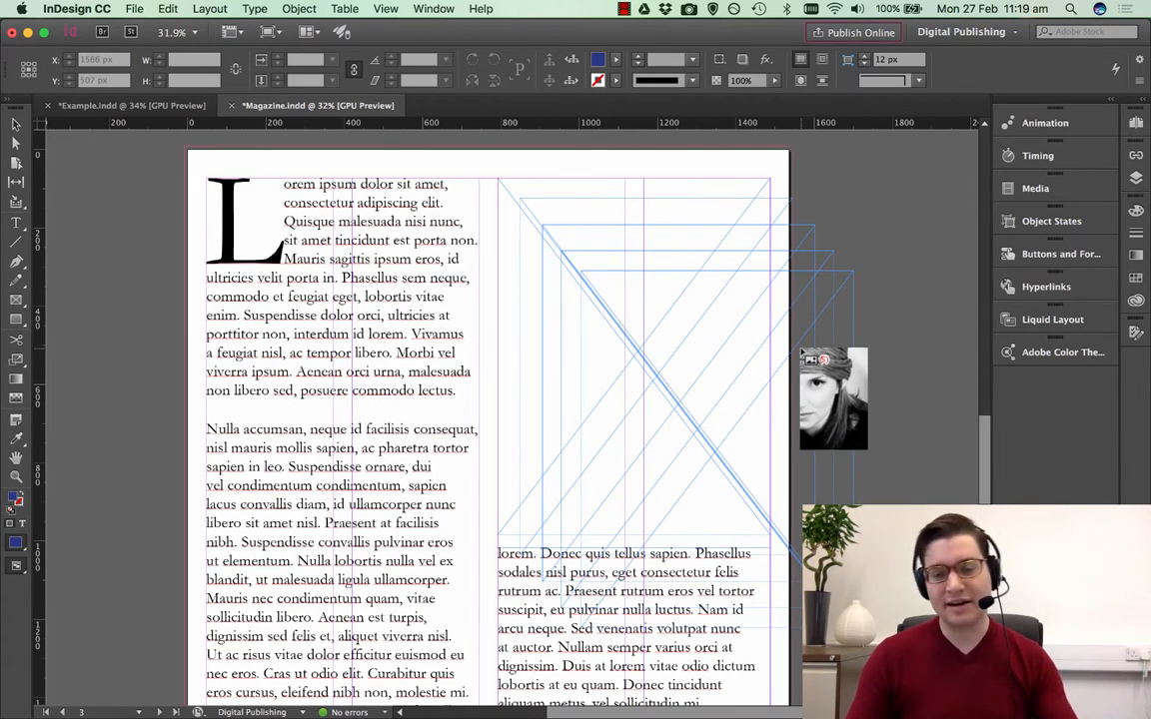
left_click_drag(833, 398, 541, 240)
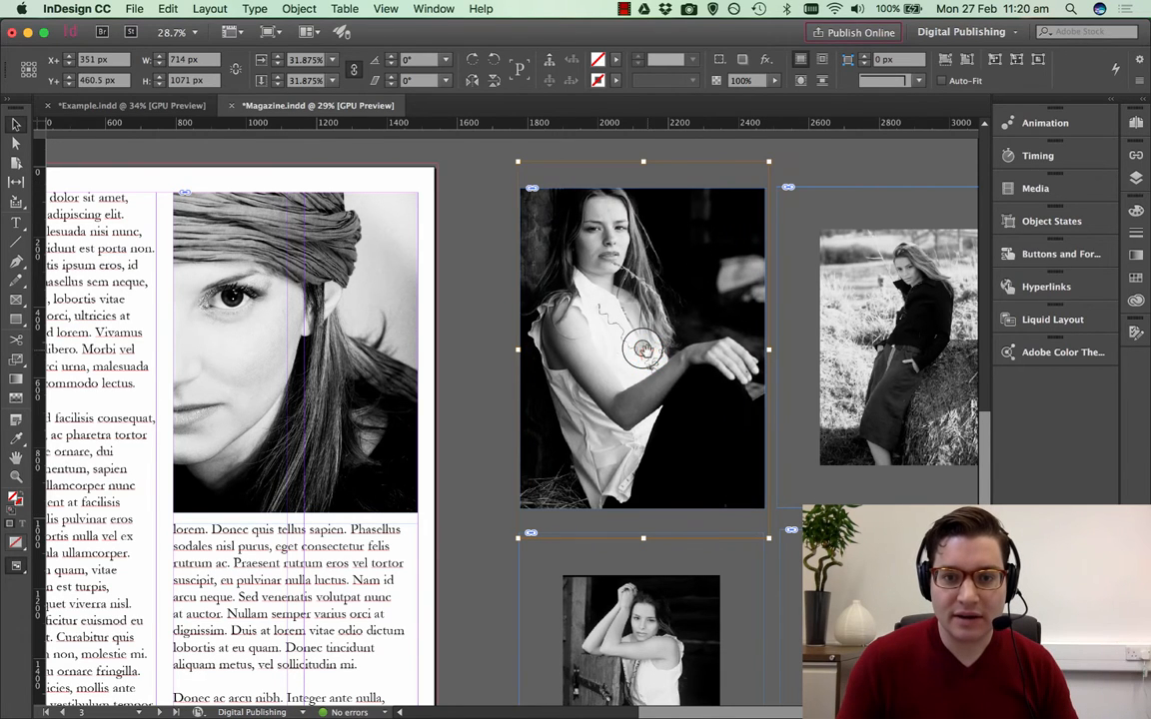
Move the white-shirt portrait and the woman-on-rock photo side by side beside the article.
left_click_drag(643, 349, 648, 381)
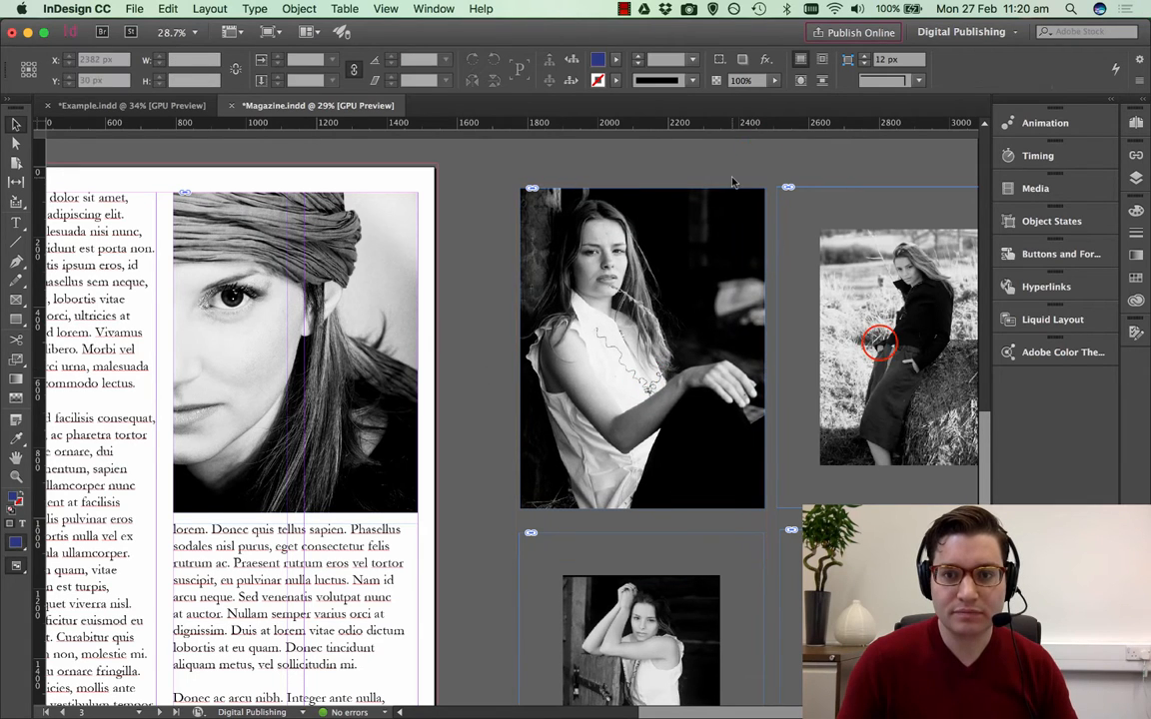
left_click(895, 344)
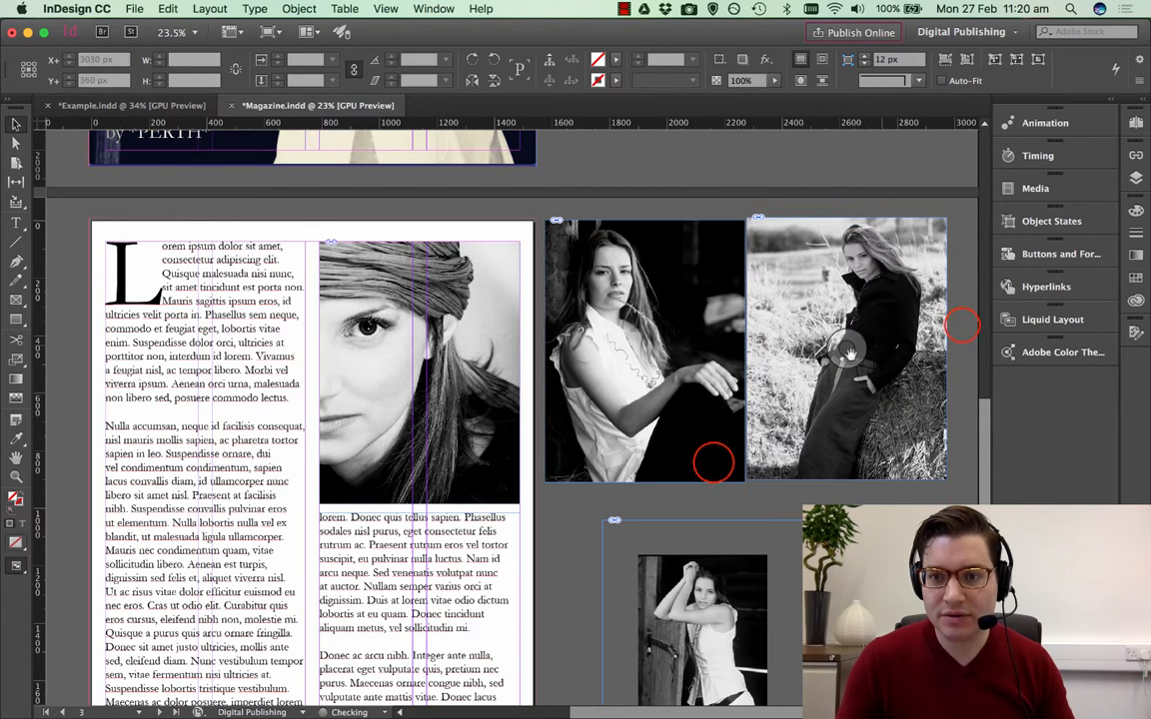
Drag the lower photo frames into a second row to form a two-by-two grid.
scroll("down", 3)
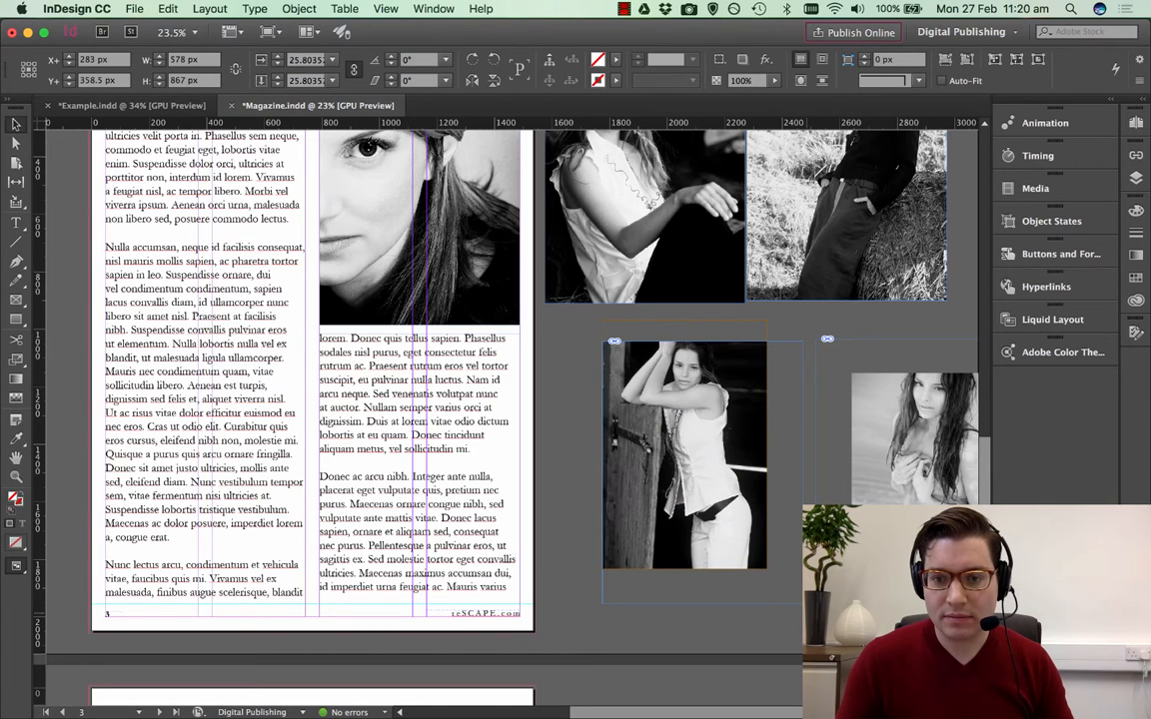
left_click(683, 455)
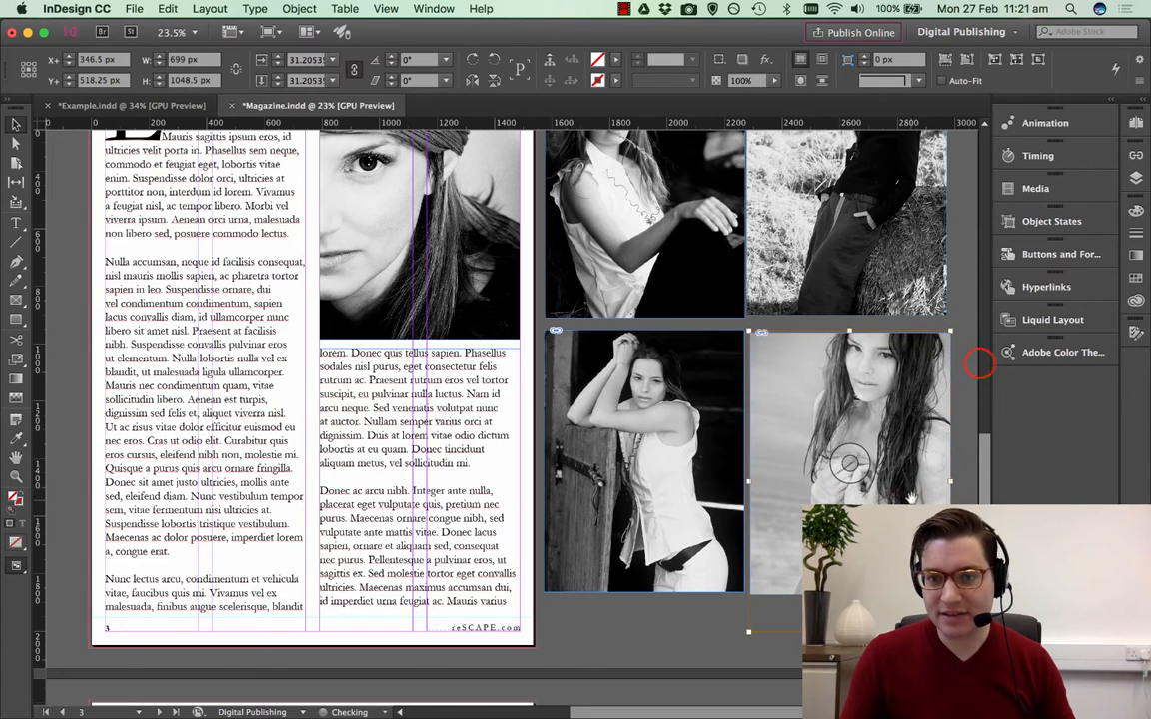
scroll("down", 3)
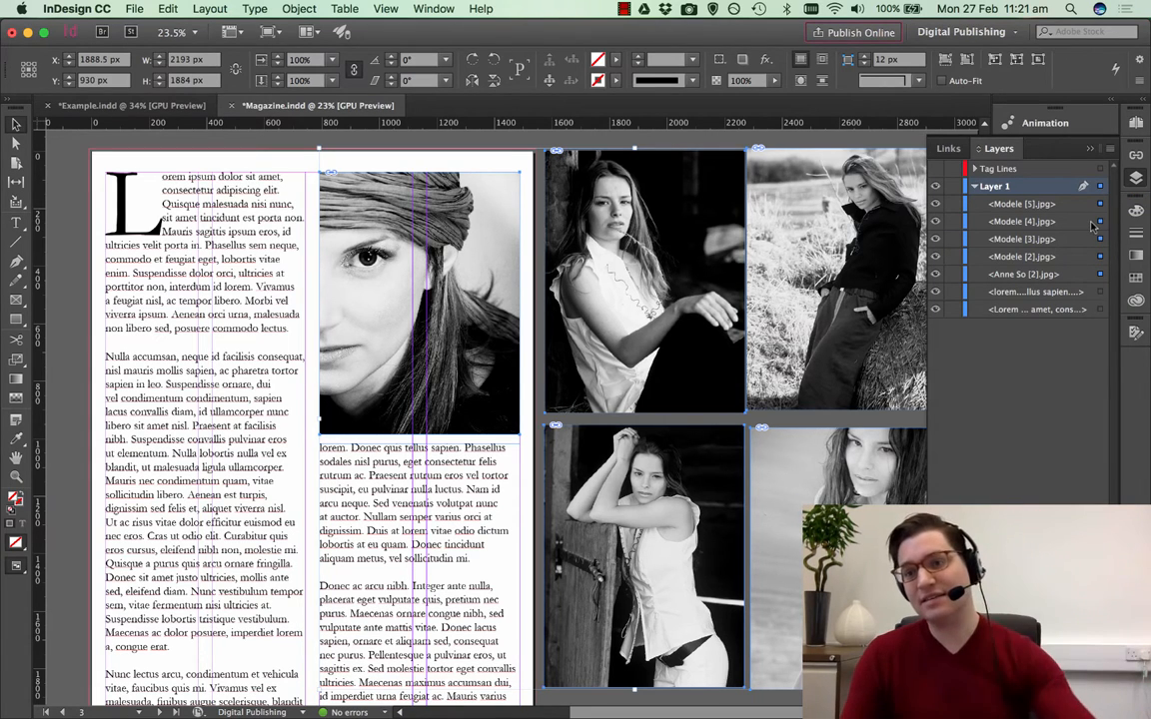
mouse_move(1135, 176)
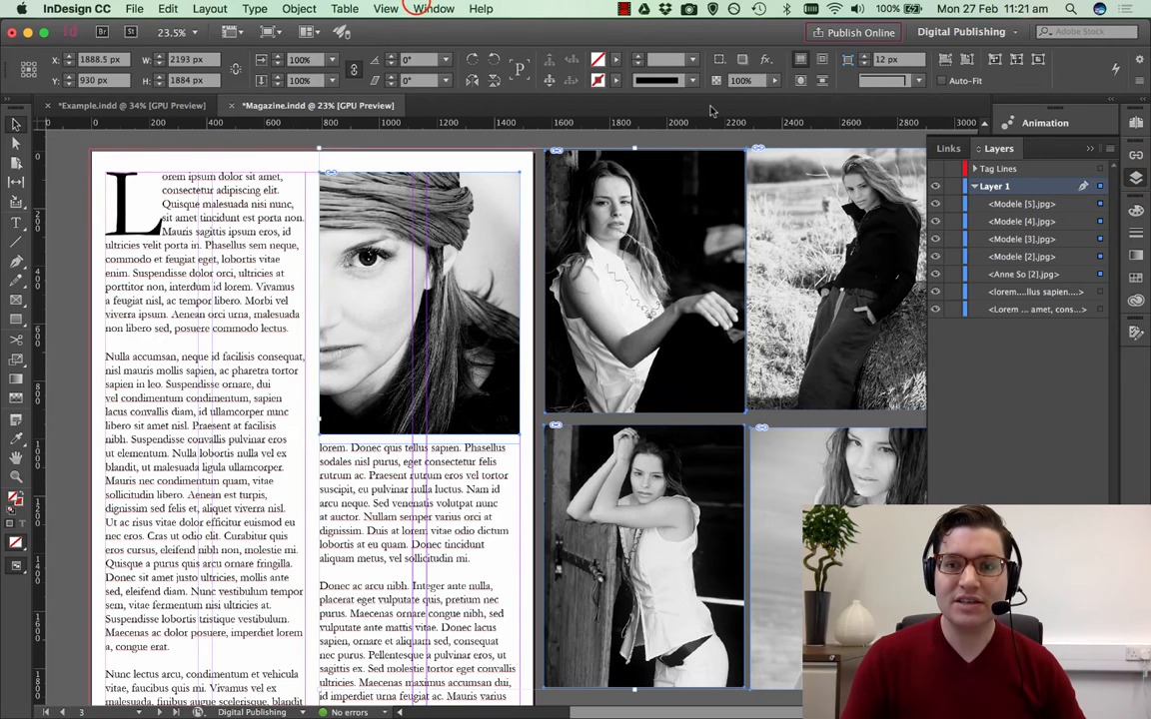
Align the selected photos' horizontal and vertical centres so they stack in one spot.
left_click(438, 8)
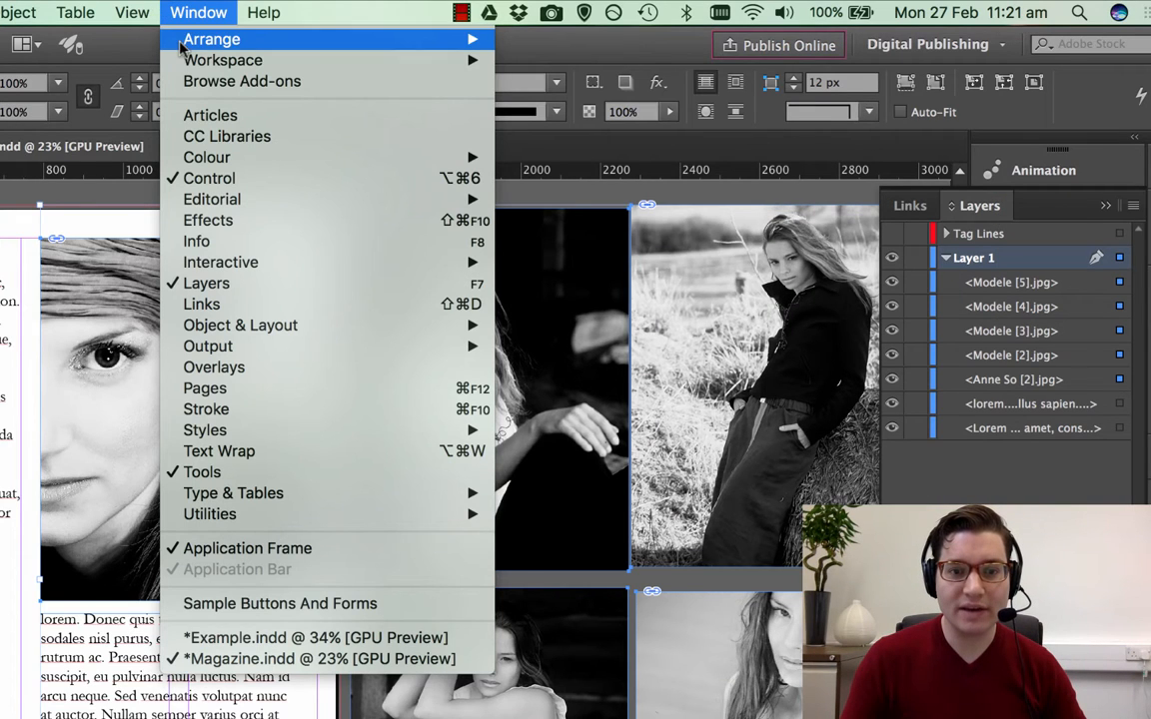
mouse_move(239, 323)
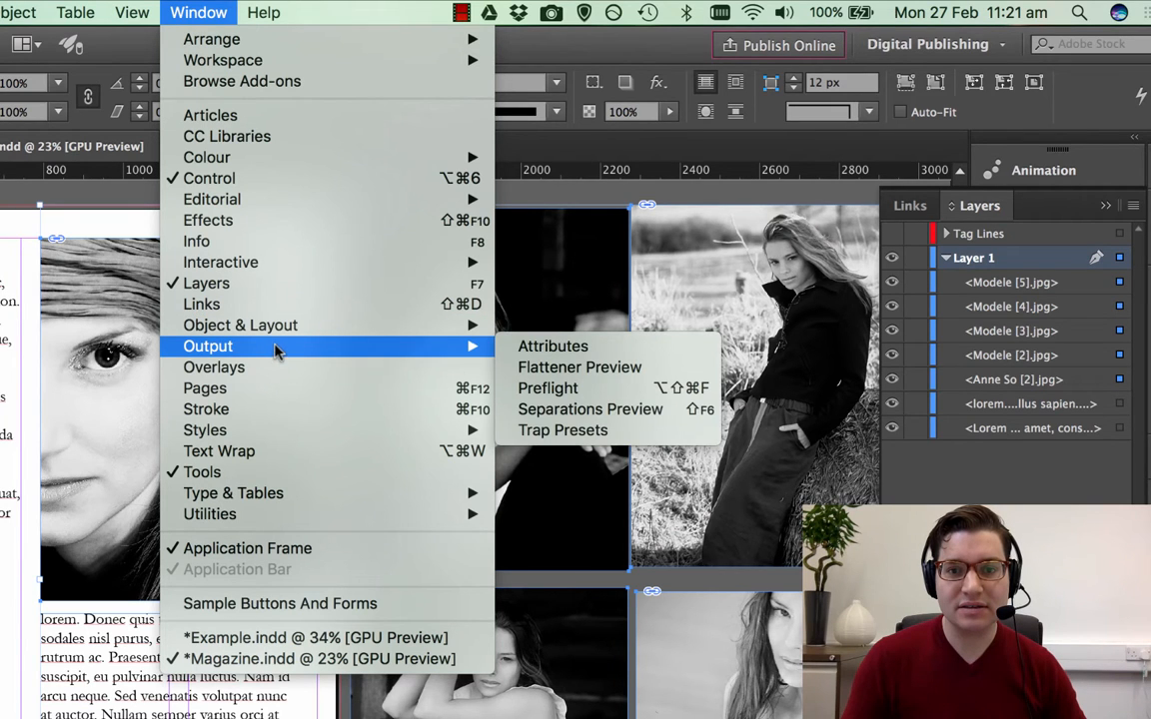
mouse_move(240, 323)
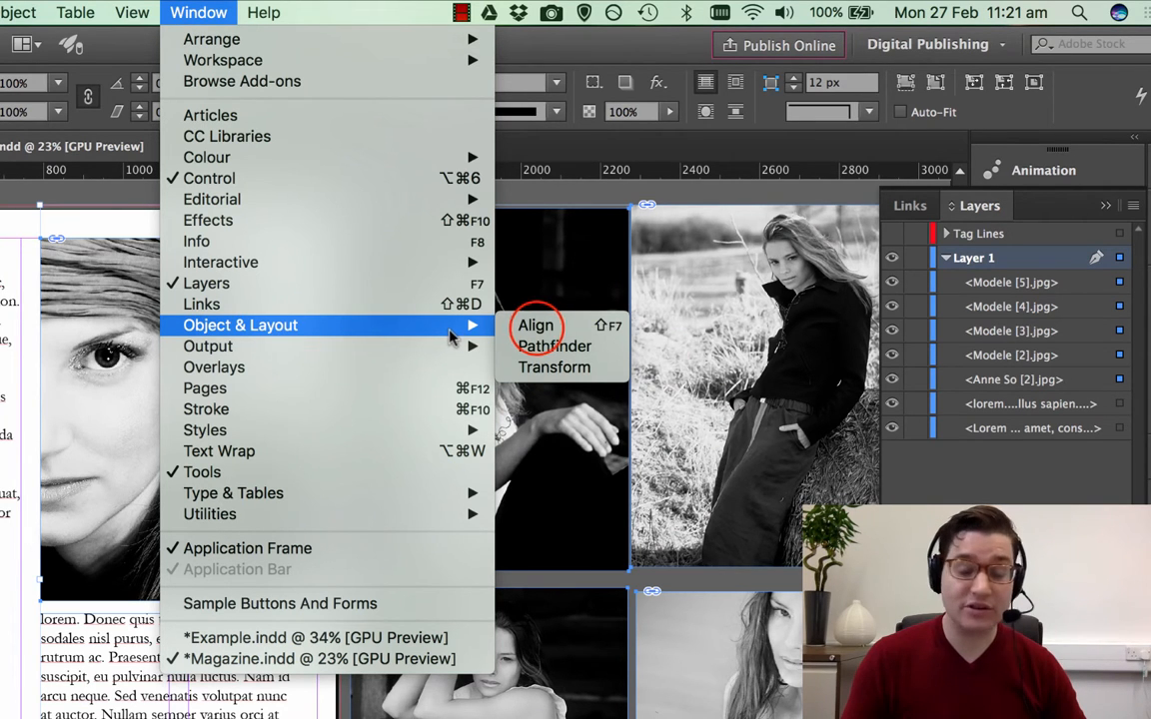
left_click(535, 324)
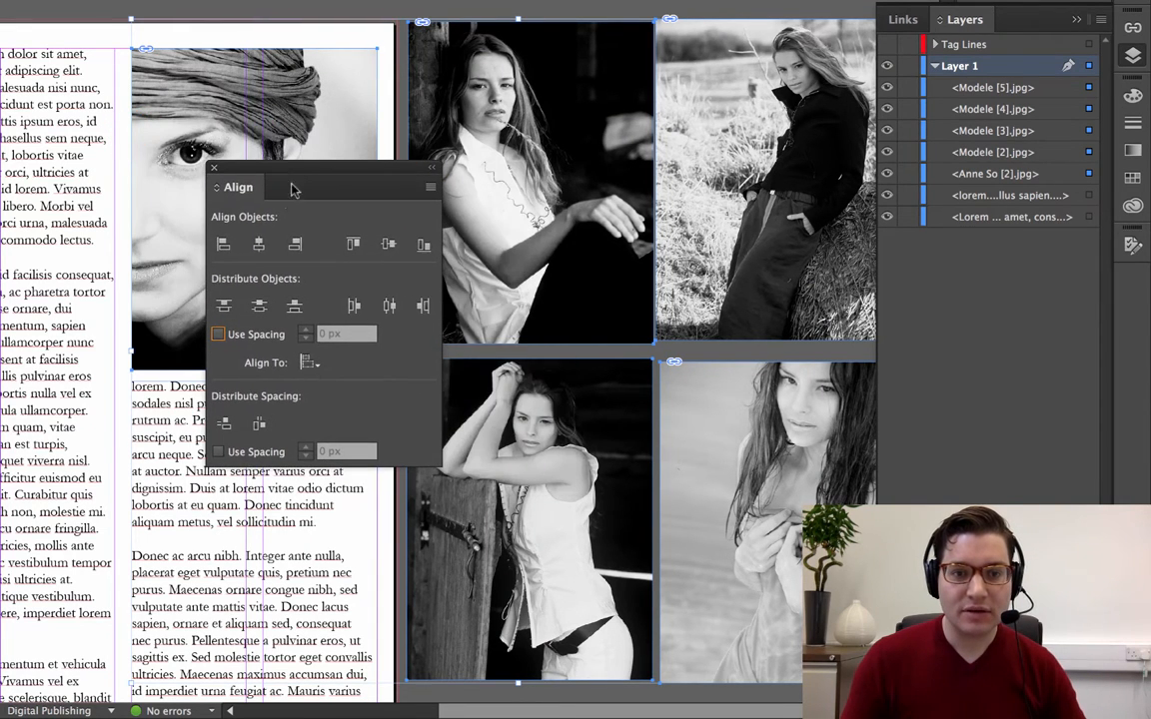
mouse_move(260, 244)
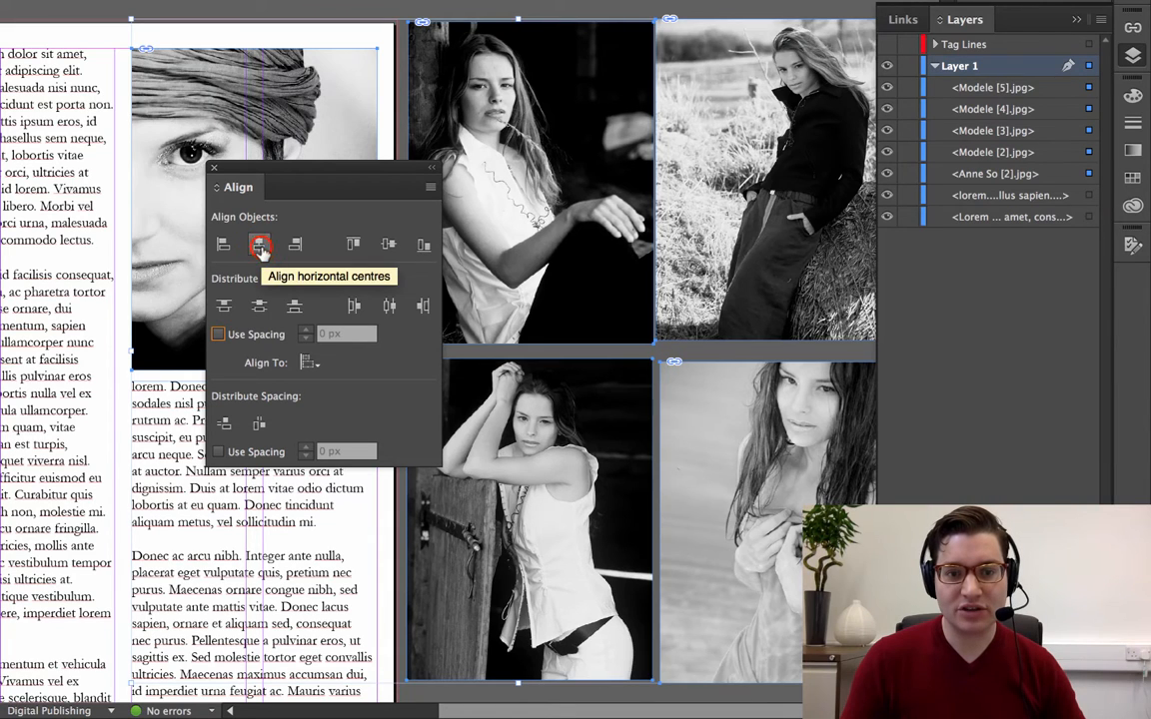
left_click(259, 244)
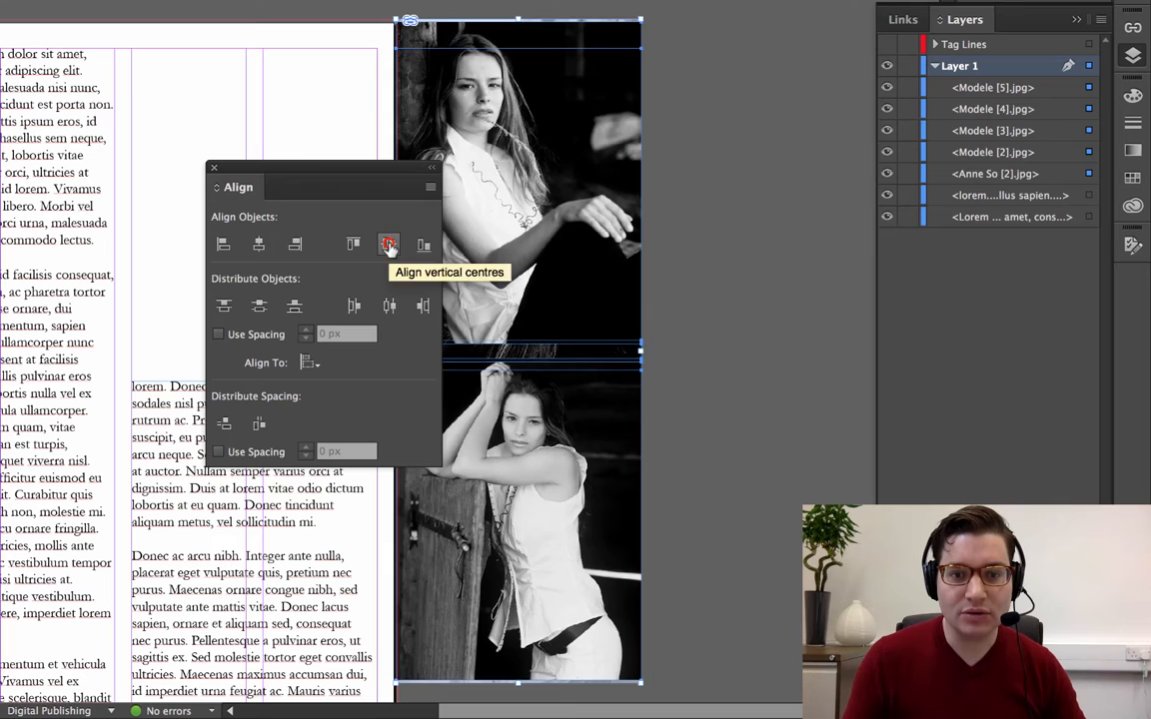
left_click(388, 243)
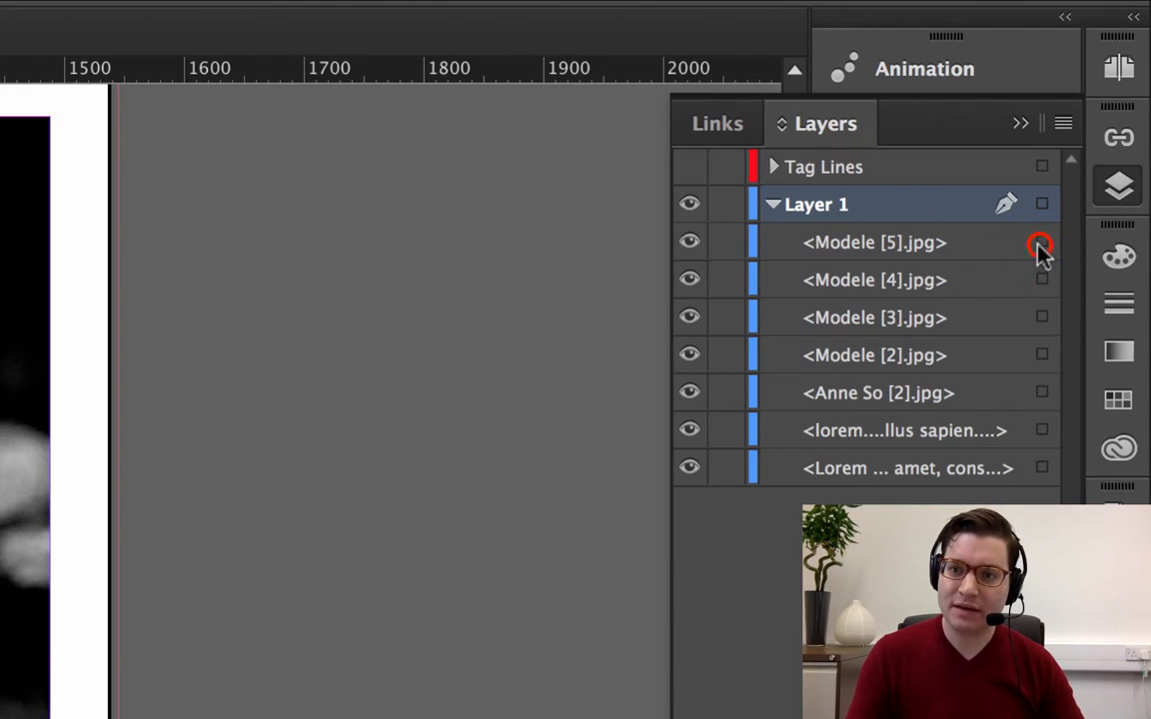
Select the Modele [5].jpg item in the Layers panel.
left_click(1041, 242)
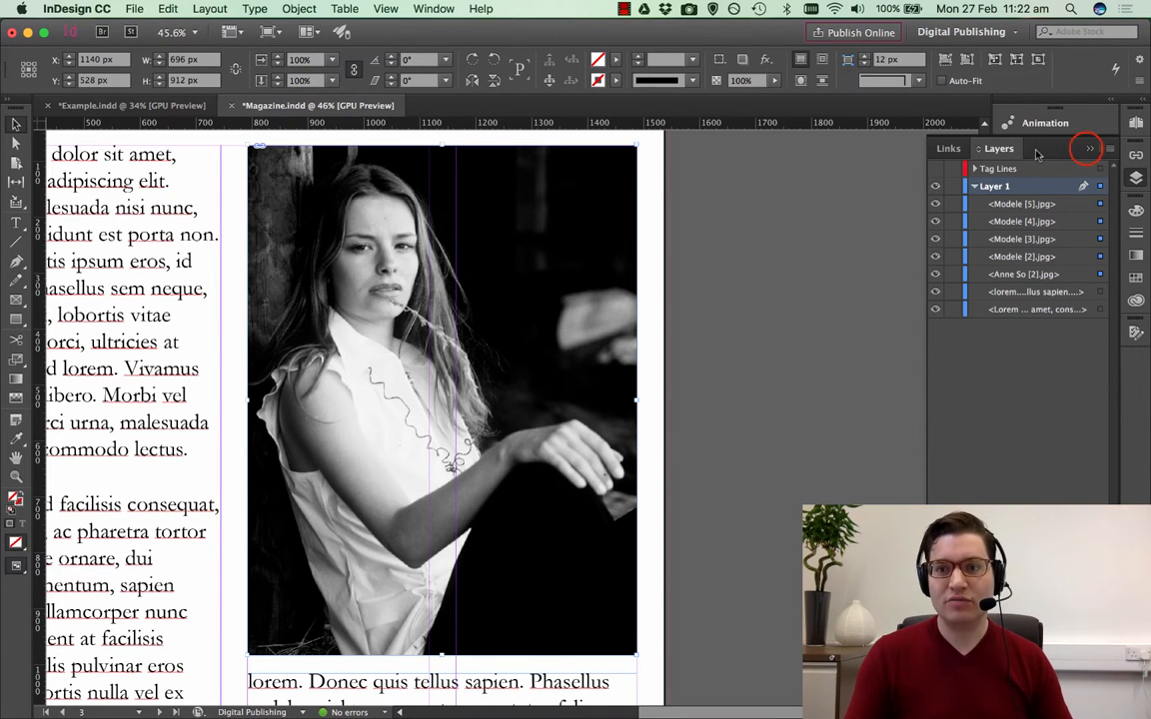
Reset the Digital Publishing workspace to its default panels.
left_click(1087, 148)
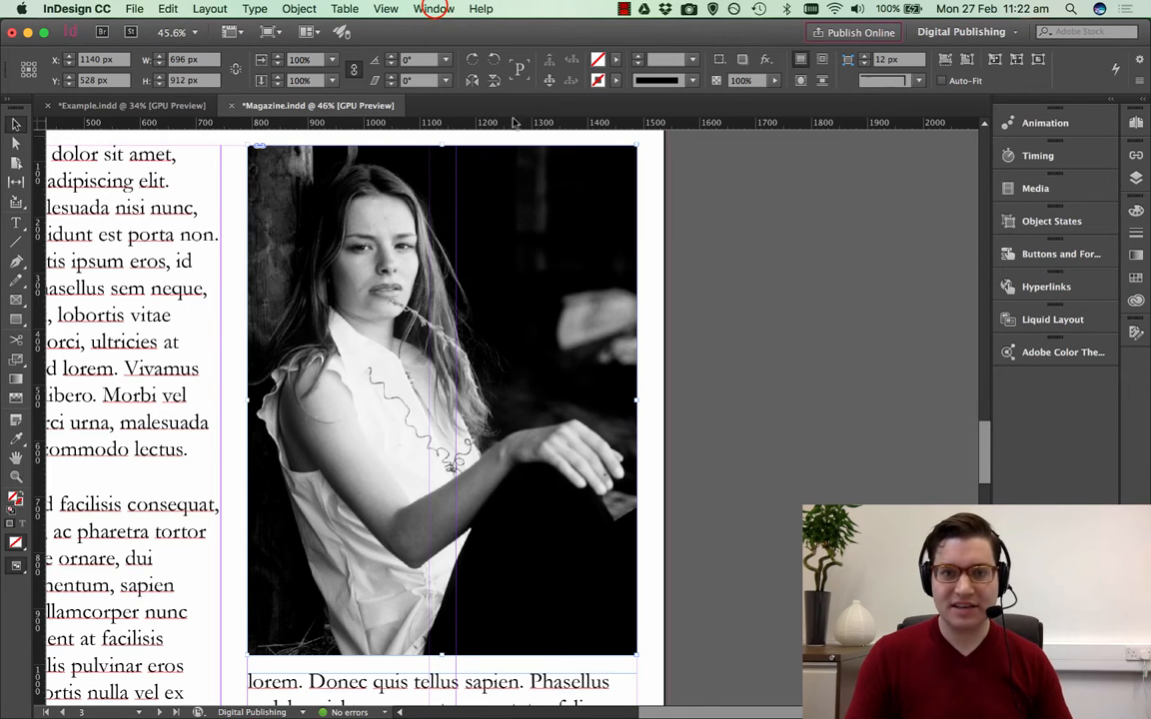
left_click(436, 8)
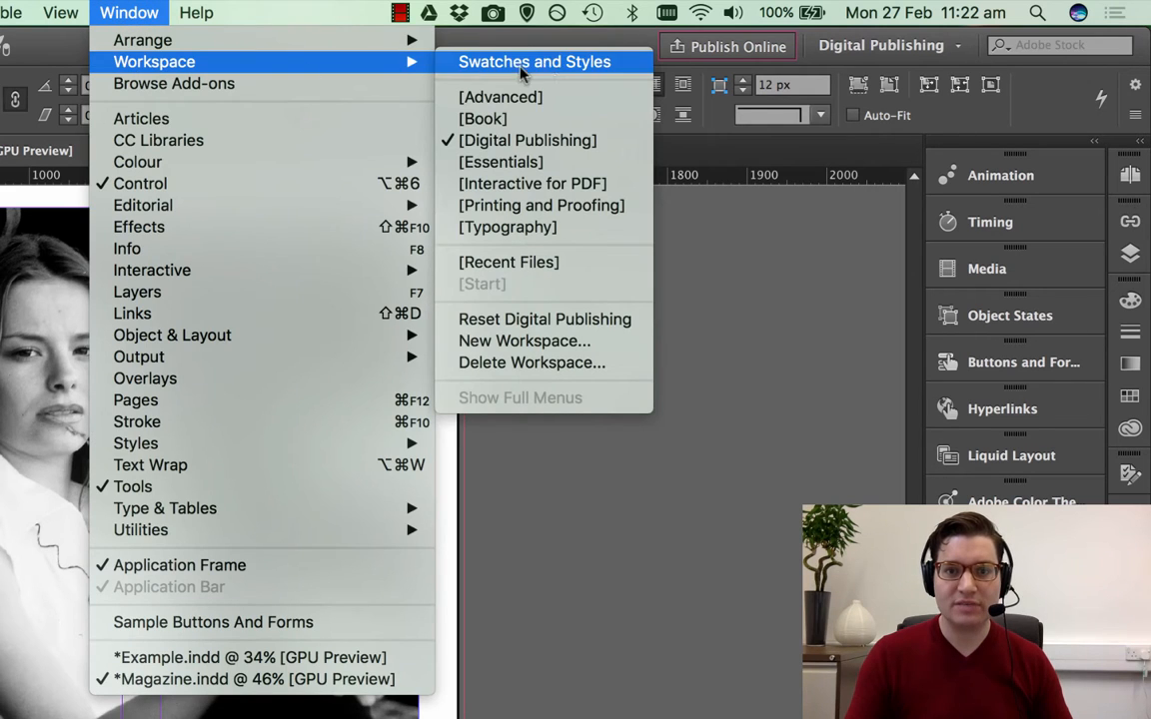
mouse_move(527, 139)
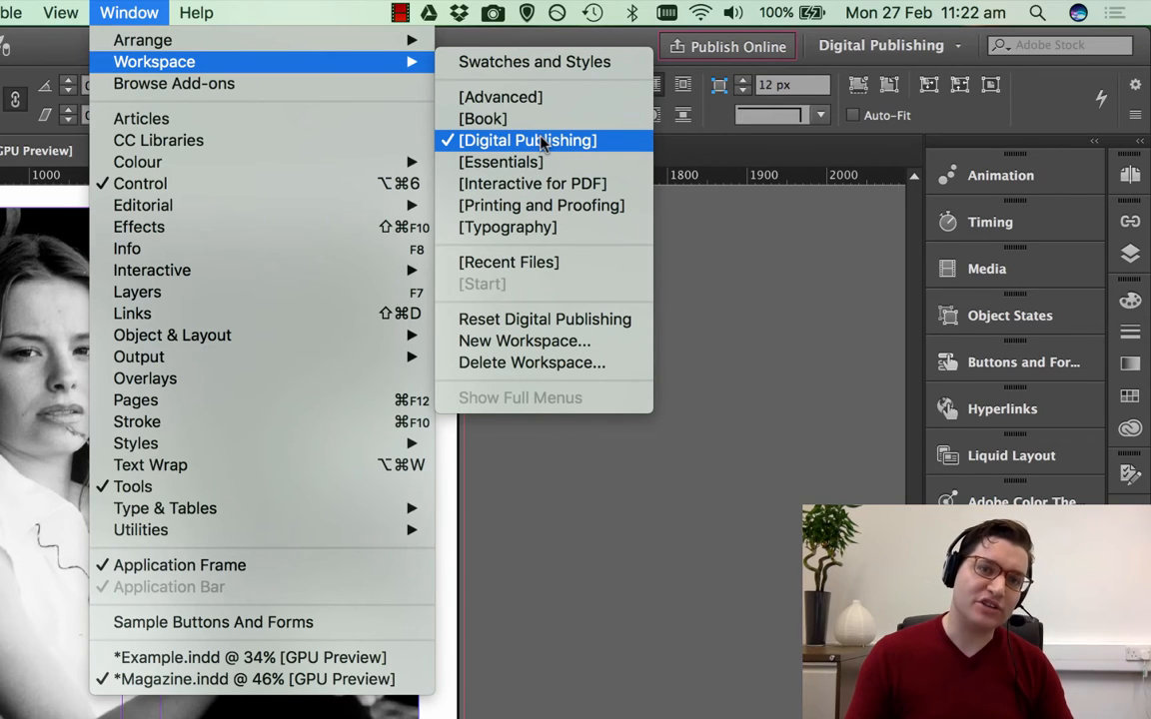
mouse_move(500, 162)
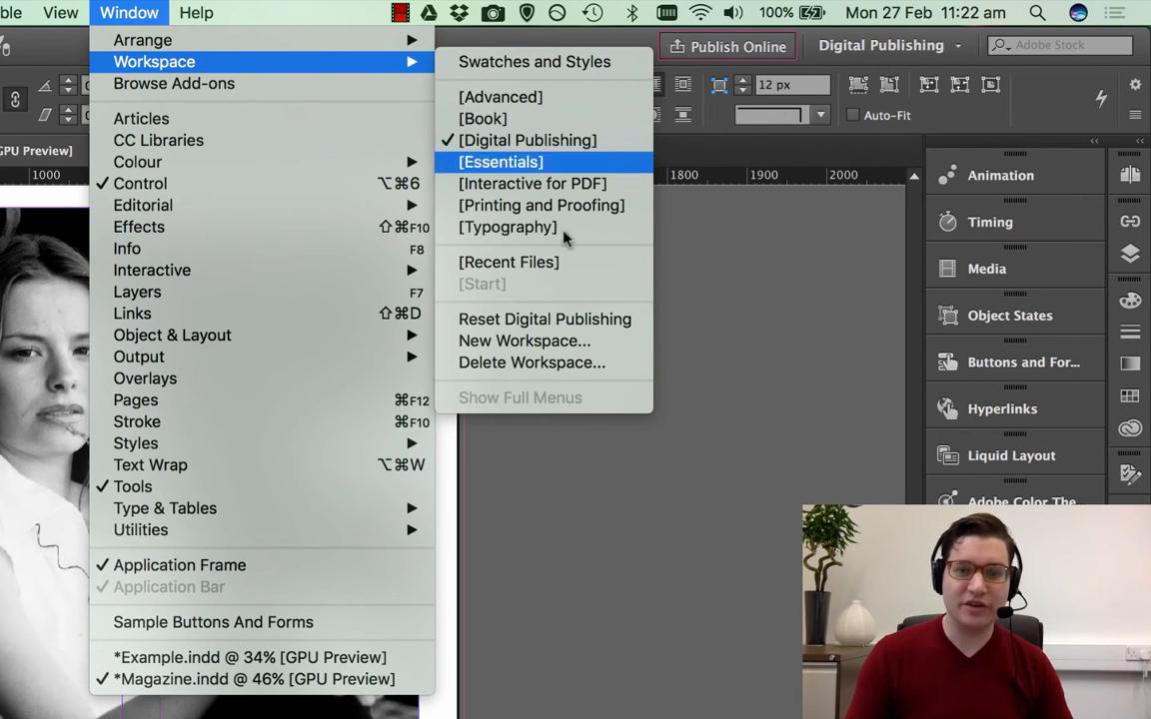
mouse_move(528, 140)
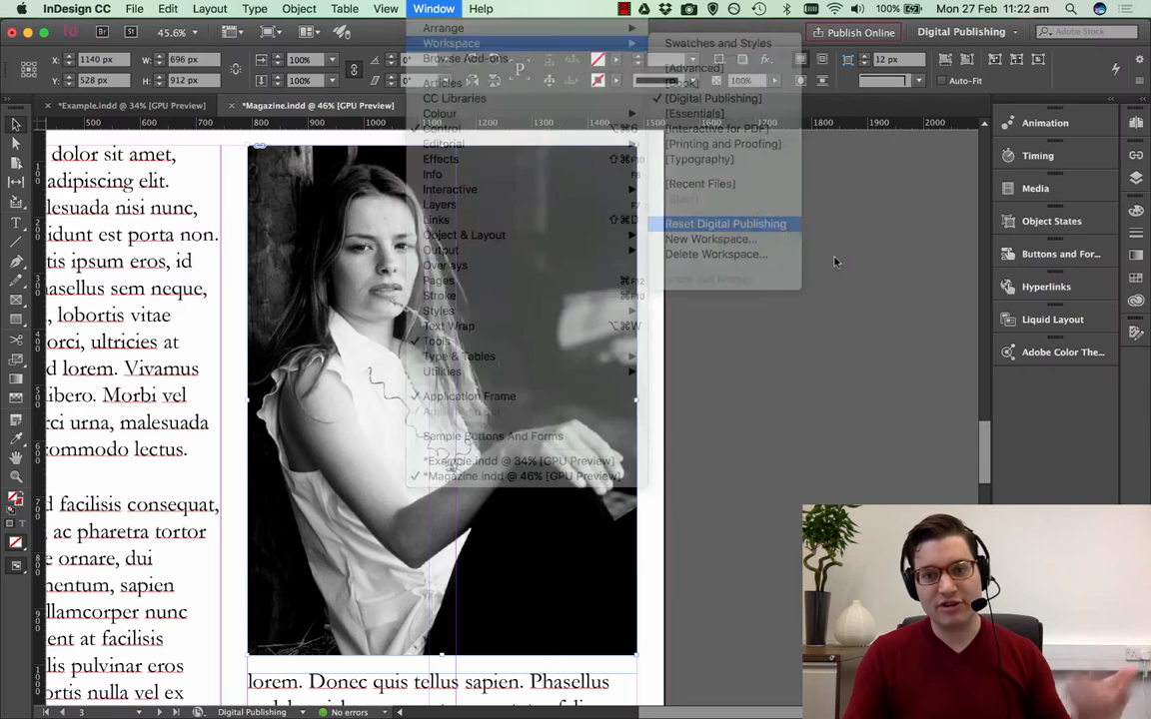
left_click(725, 224)
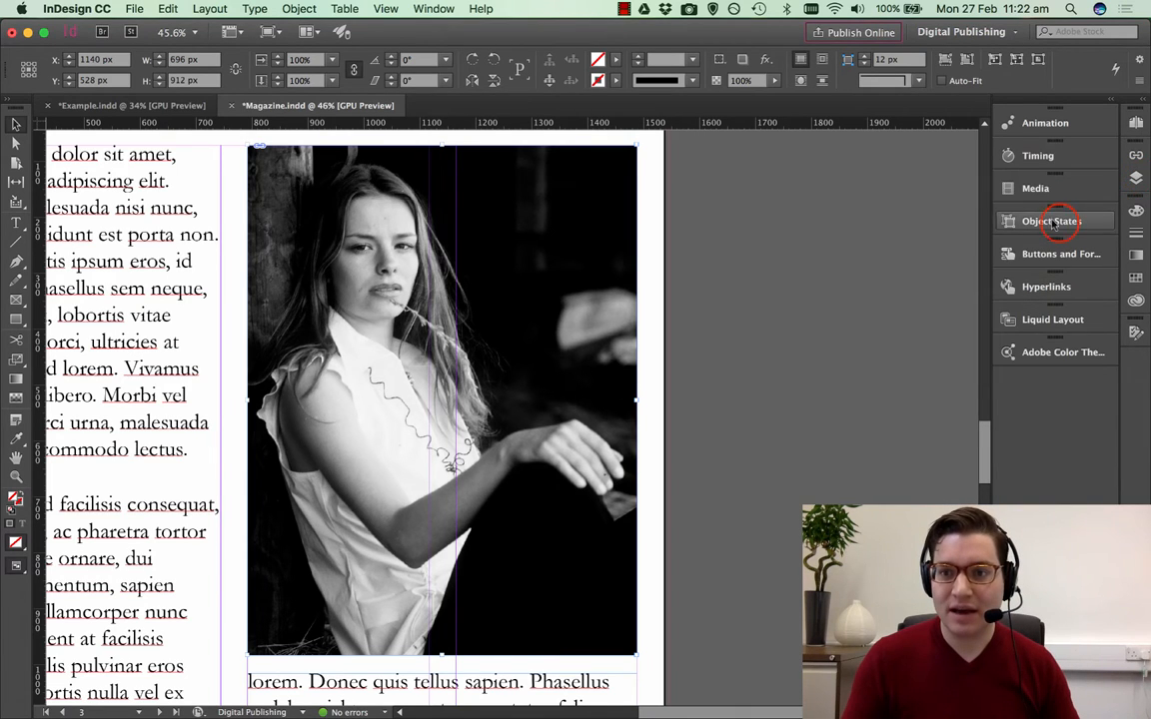
Convert the stacked photos into one multi-state object and name it Gallery.
left_click(1054, 219)
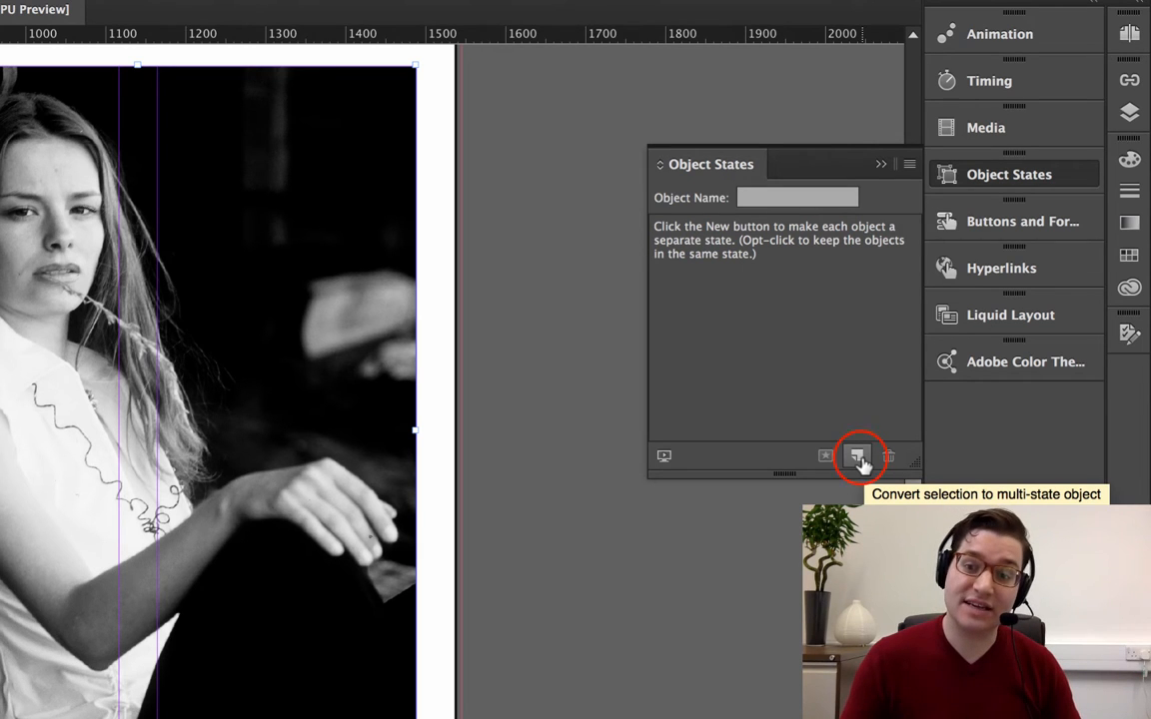
left_click(859, 455)
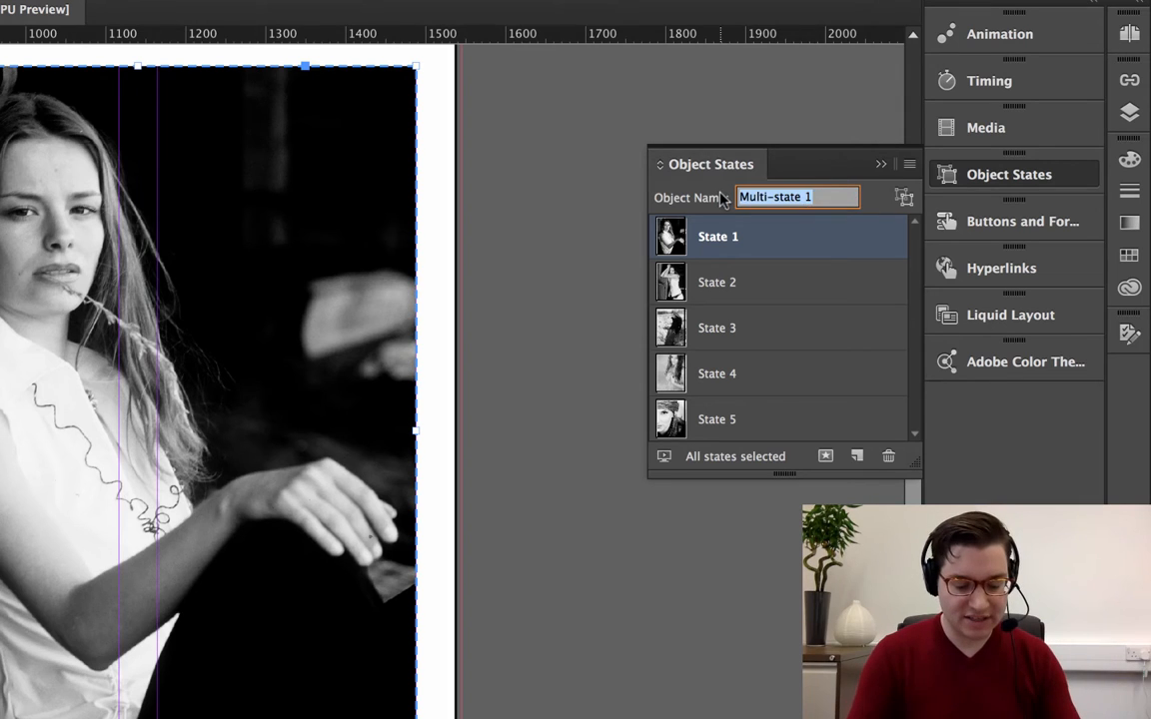
type("Gallery")
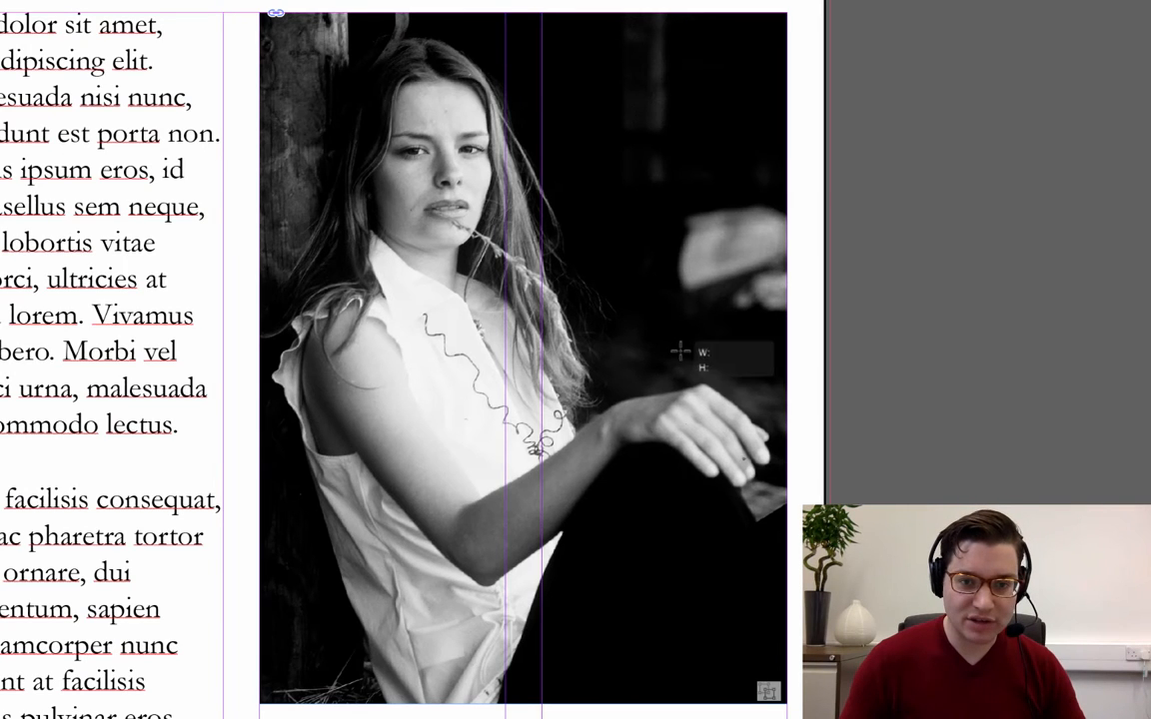
Draw a small shape over the photo and give it no fill with a white stroke.
left_click_drag(679, 352, 755, 430)
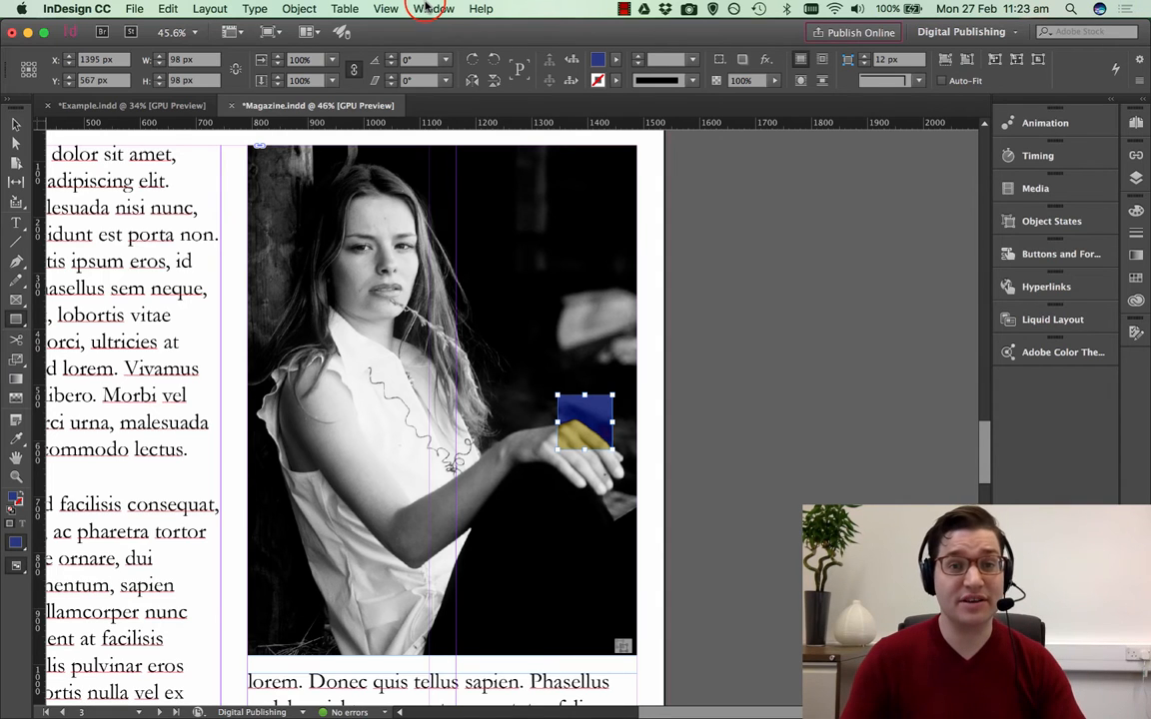
left_click(431, 8)
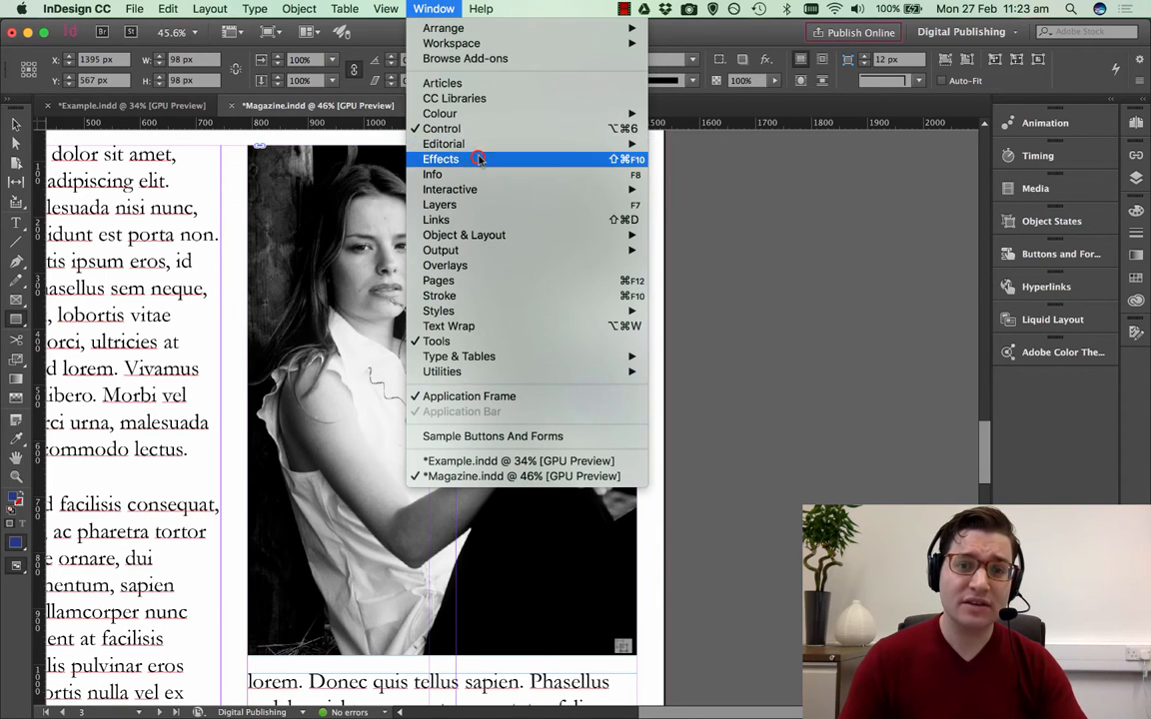
left_click(440, 159)
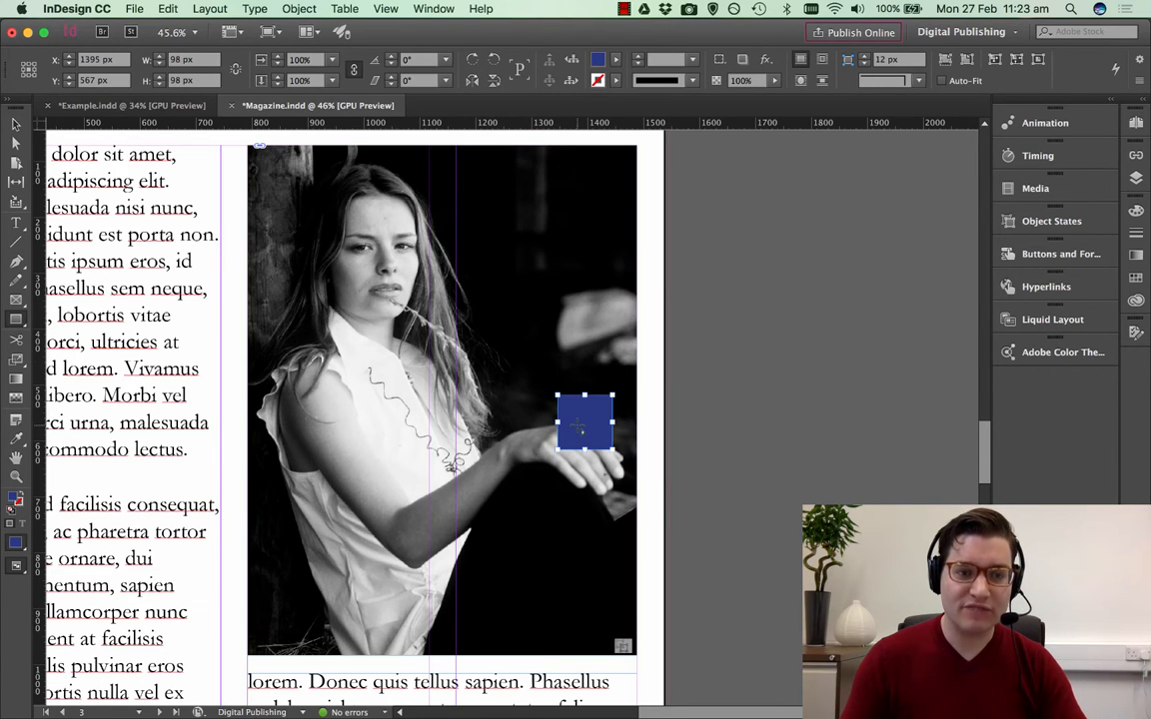
left_click(618, 60)
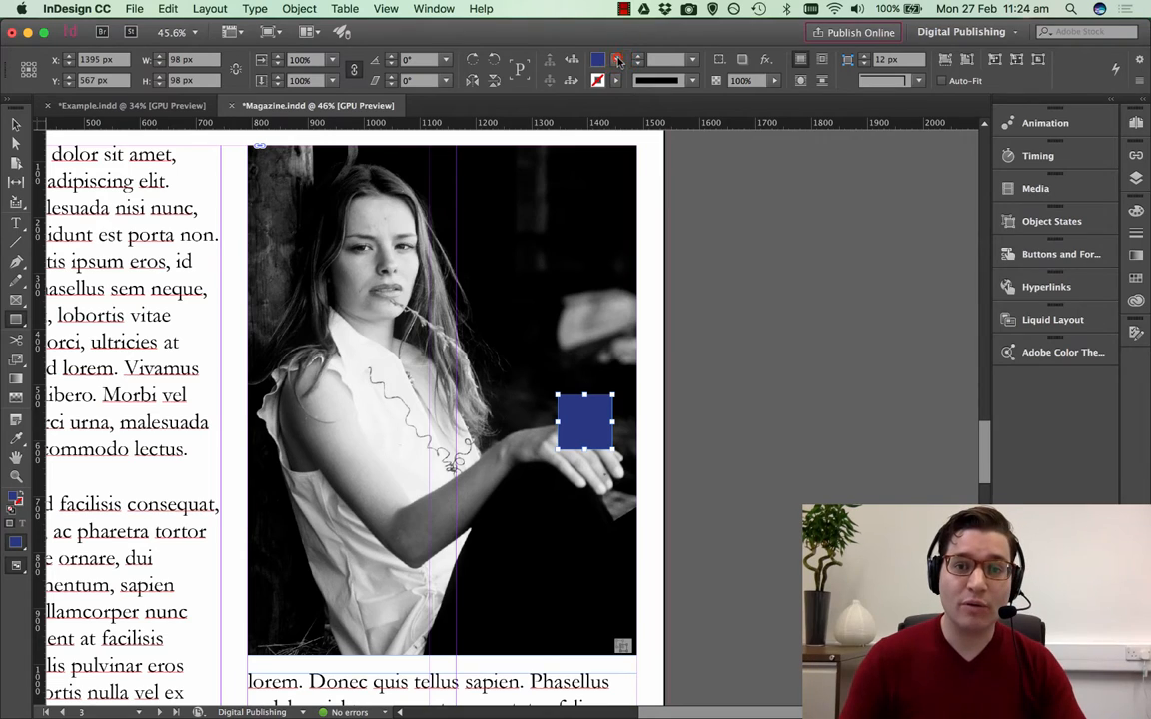
left_click(617, 60)
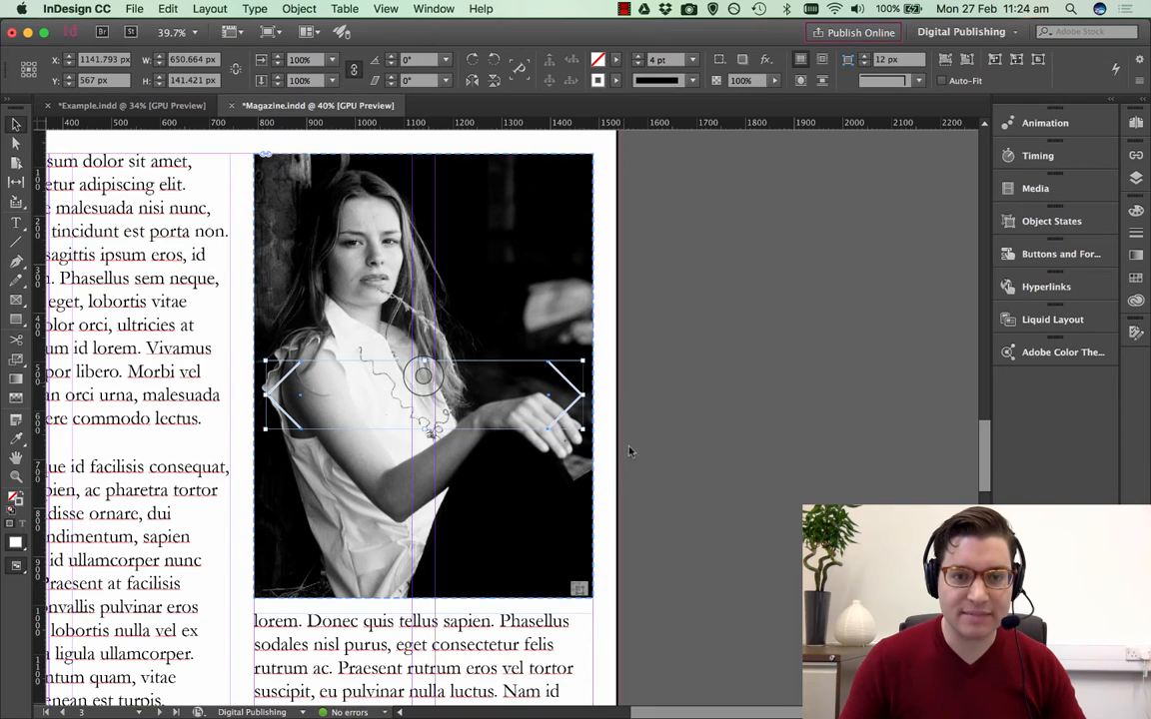
Move the chevrons to the lower left and right edges of the gallery photo.
left_click(433, 8)
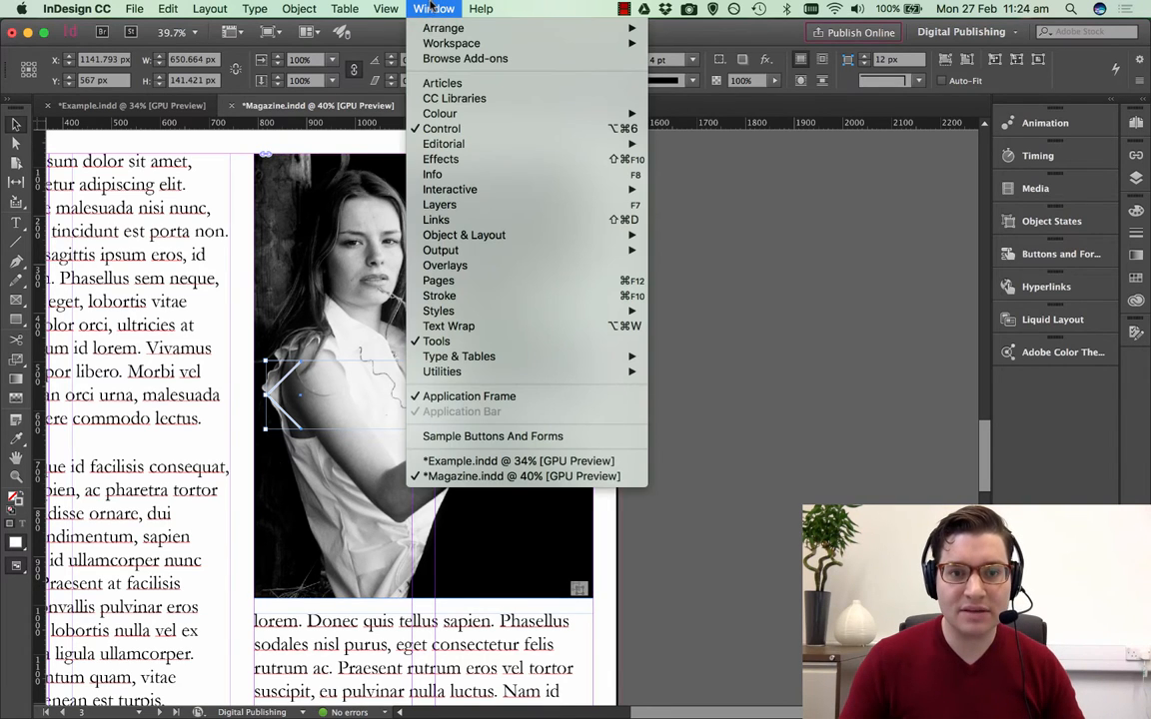
left_click(433, 8)
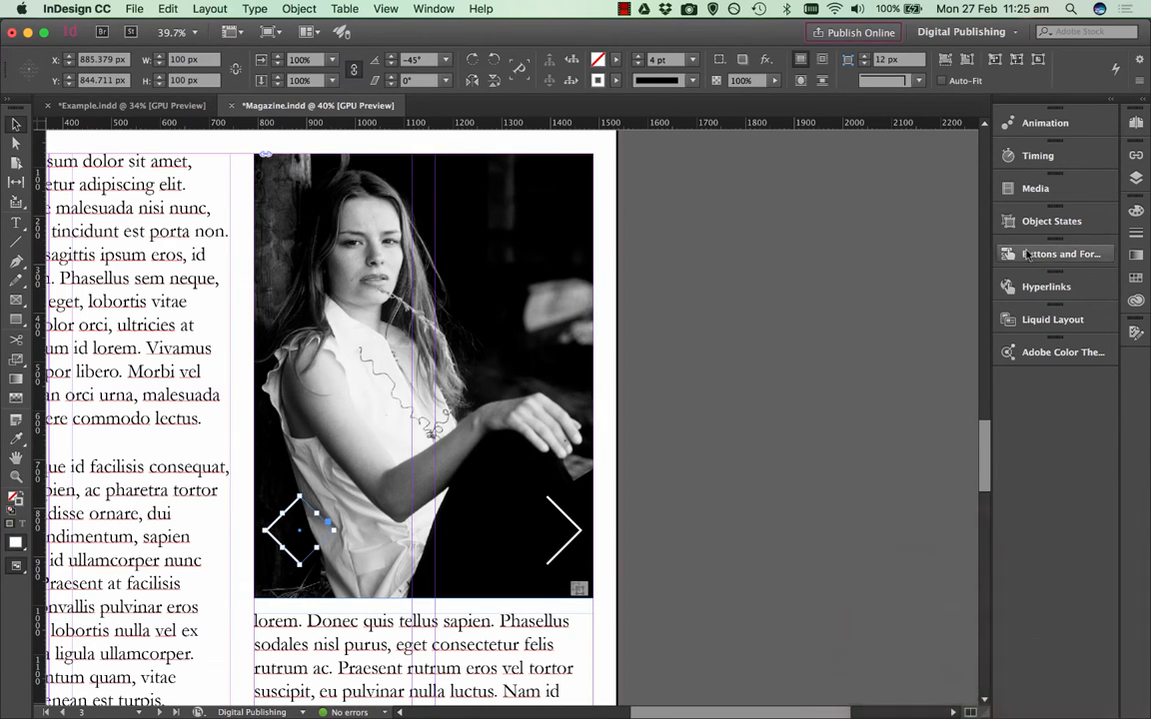
Convert the left chevron into a button named B/W Gallery Left.
left_click(1058, 254)
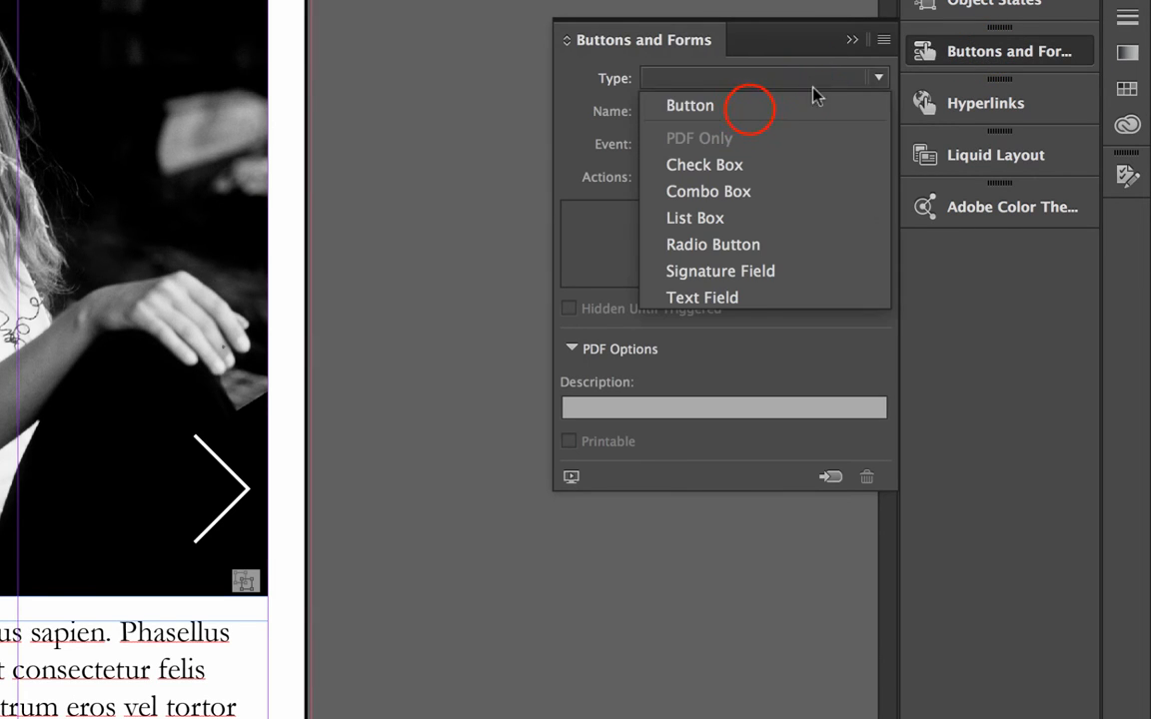
left_click(689, 104)
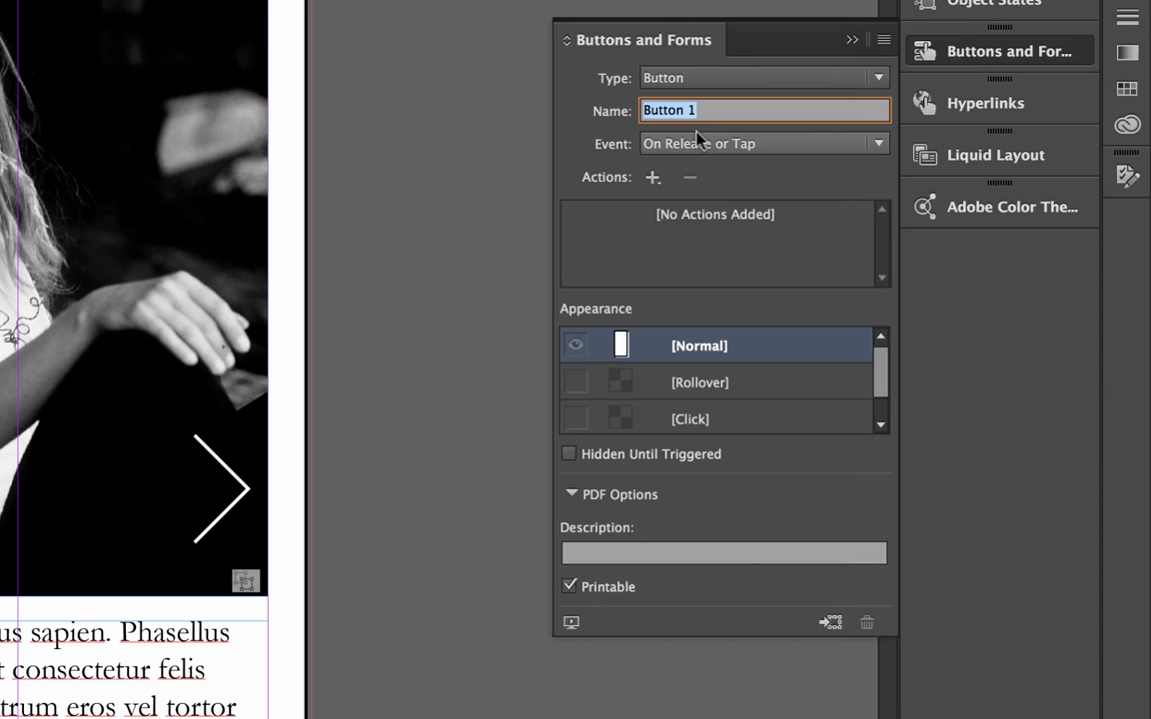
type("B/W")
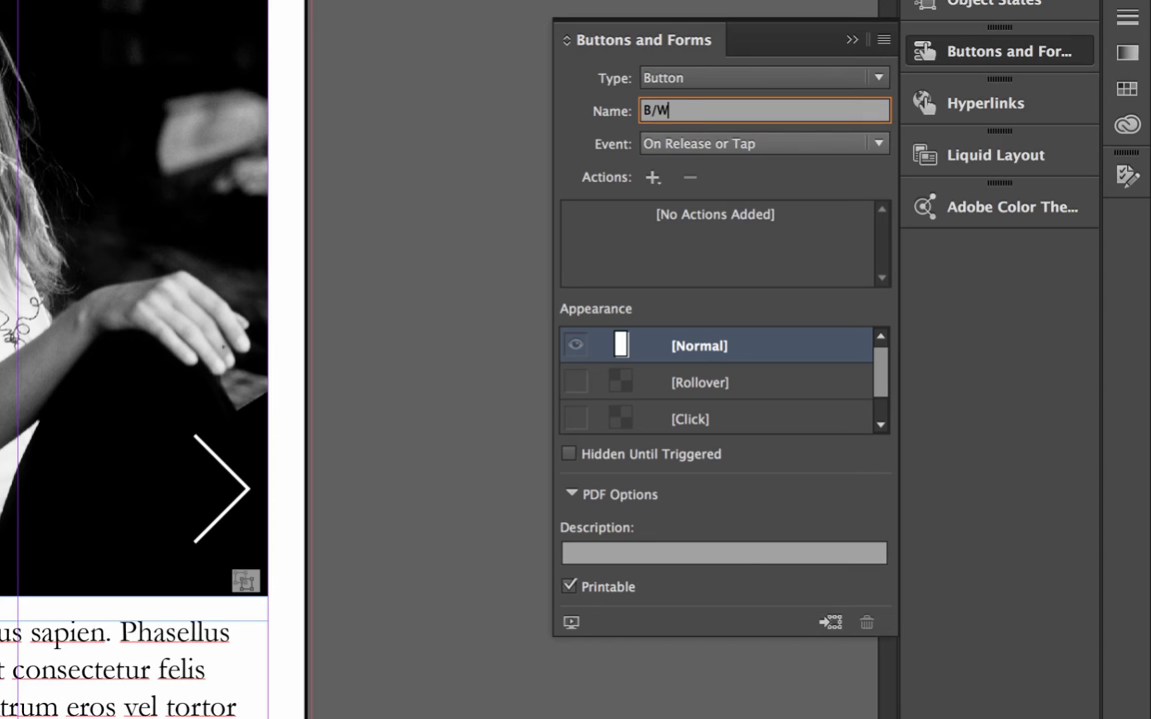
type("Gallery Left")
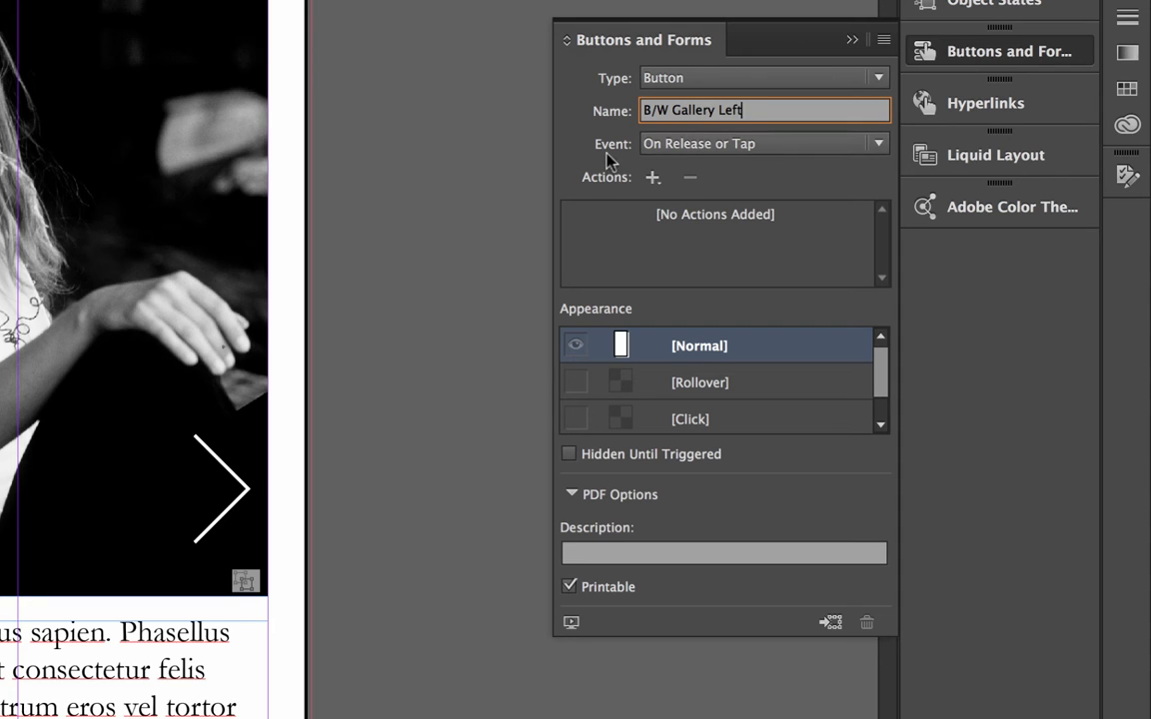
mouse_move(651, 176)
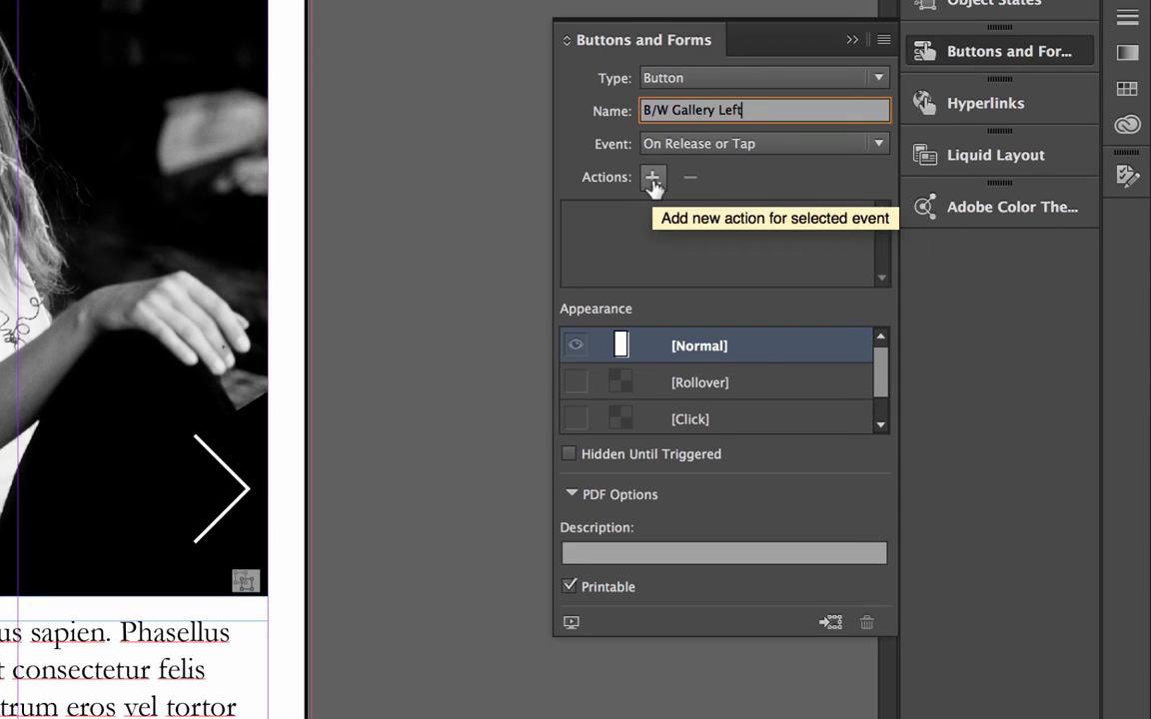
Add a Go To Previous State action targeting the Gallery B/W object.
left_click(651, 176)
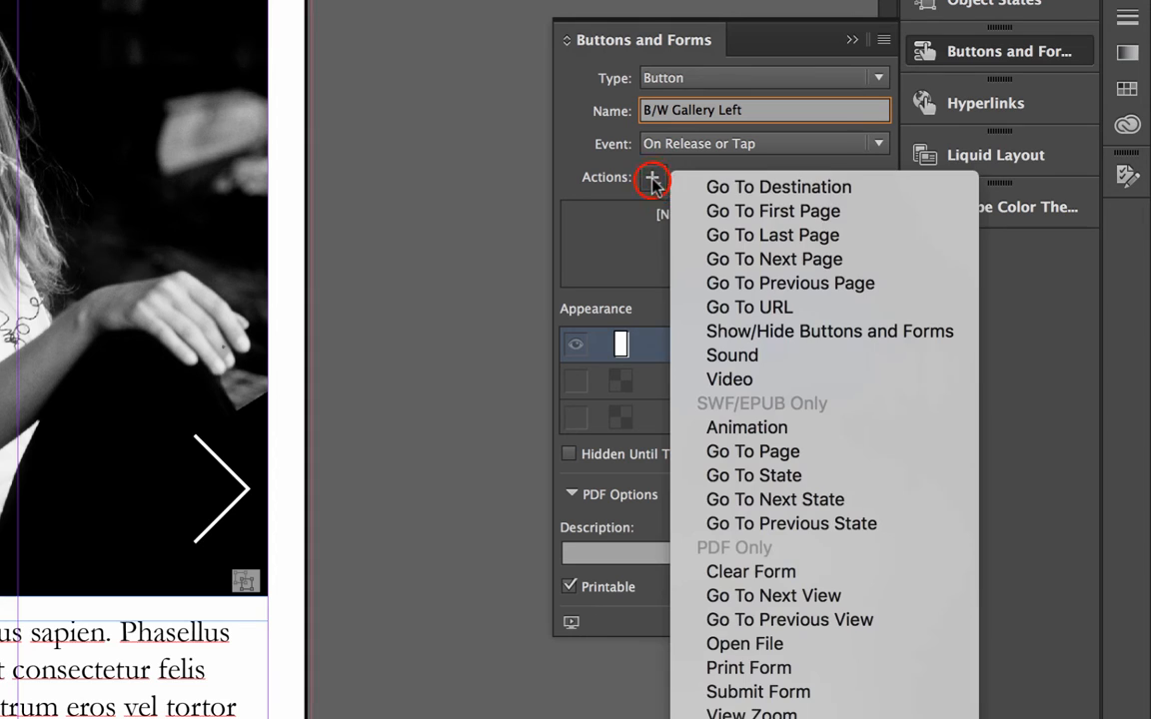
mouse_move(779, 187)
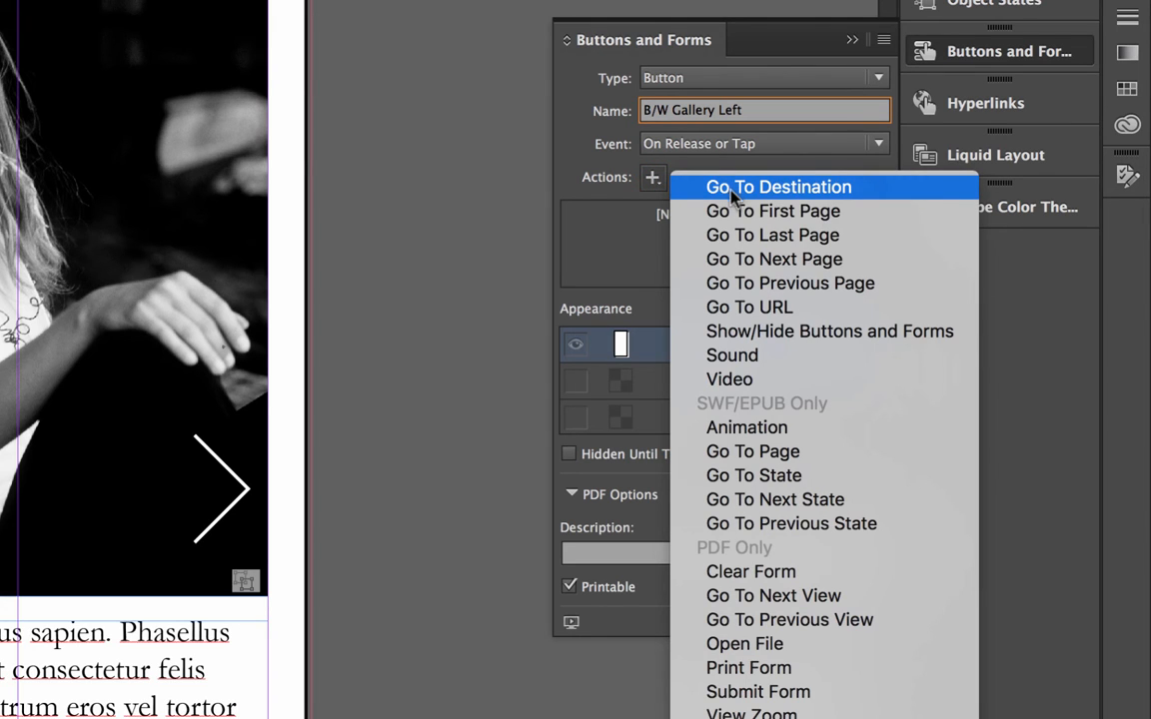
mouse_move(791, 523)
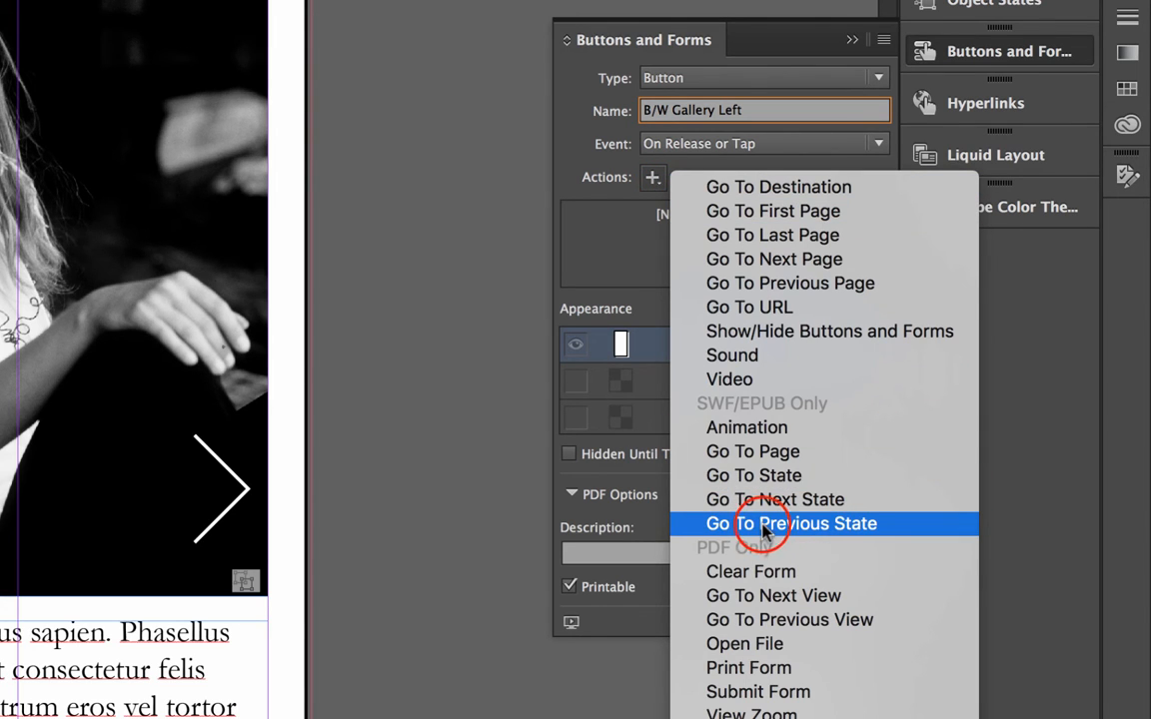
left_click(791, 523)
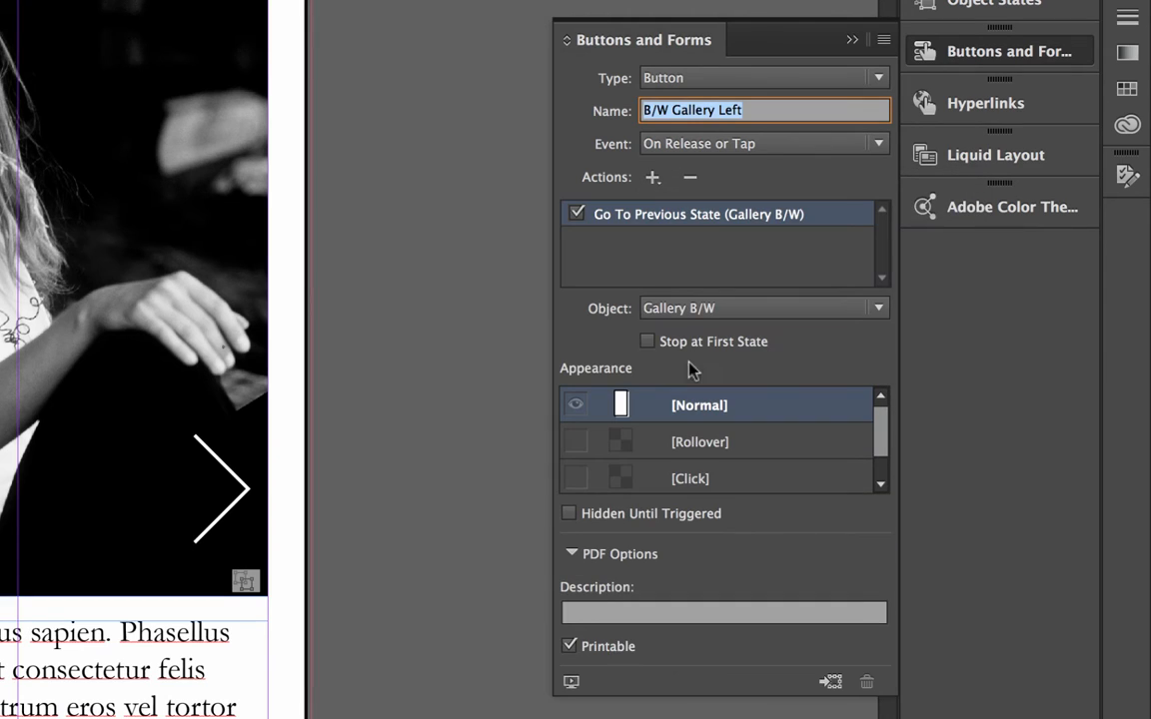
mouse_move(669, 270)
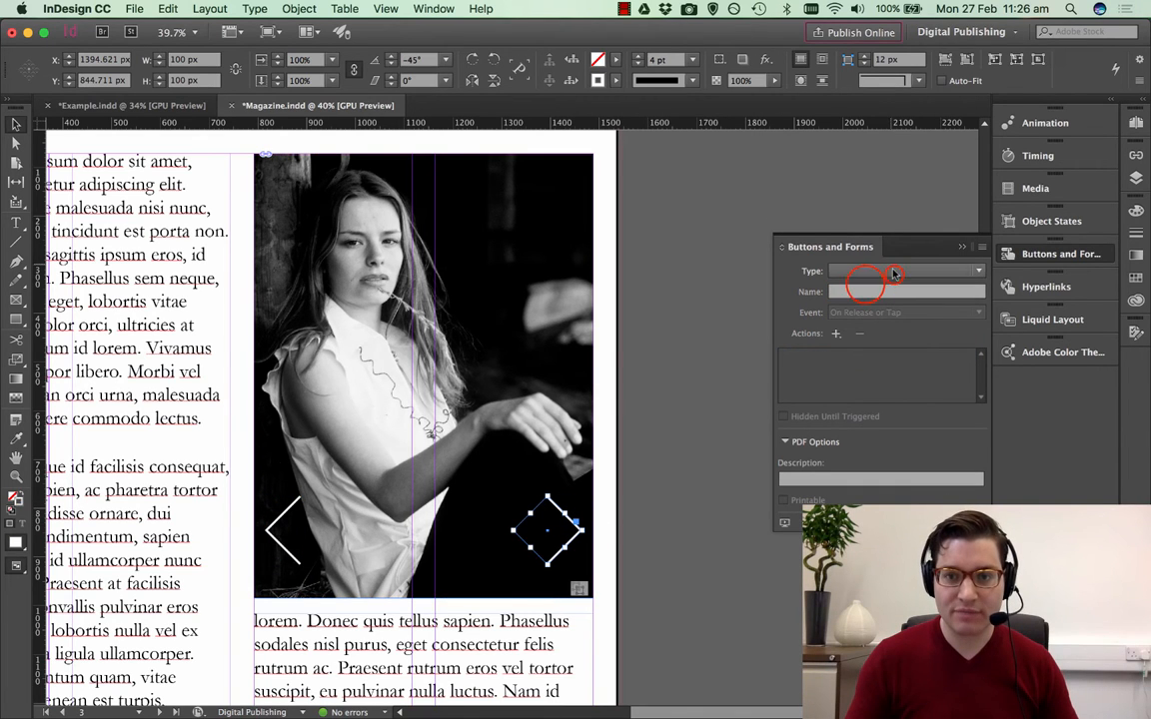
Convert the right chevron into a button named B/W Gallery Right and save the document.
left_click(902, 271)
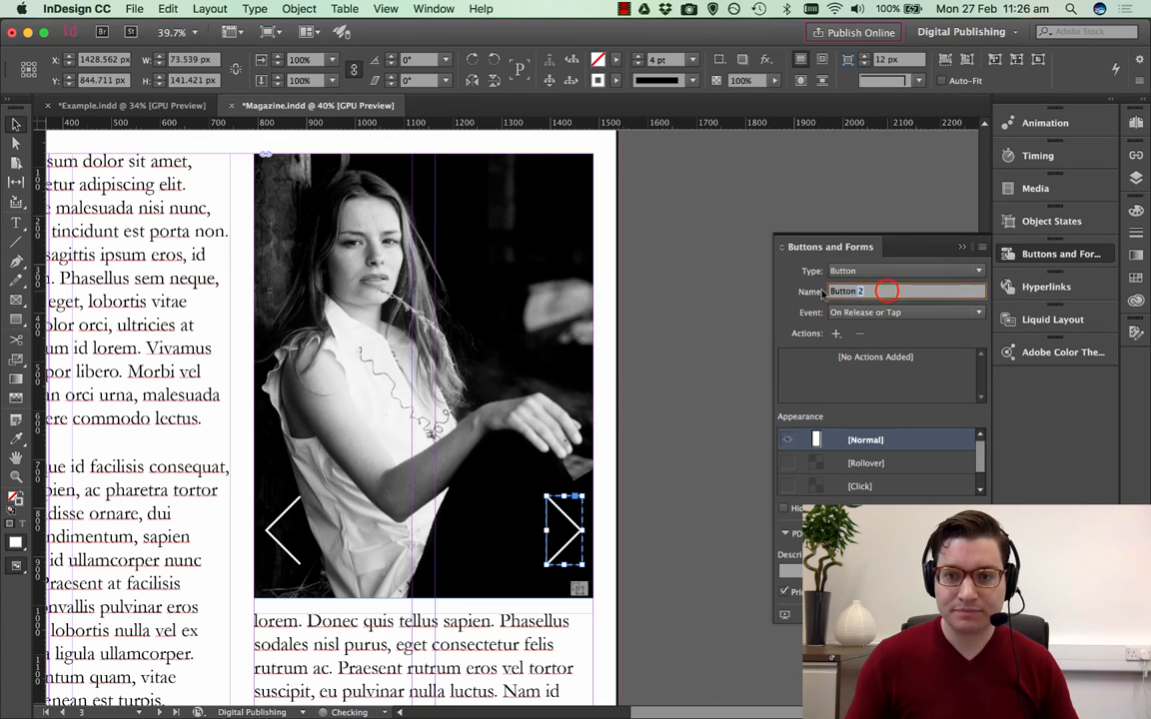
type("B")
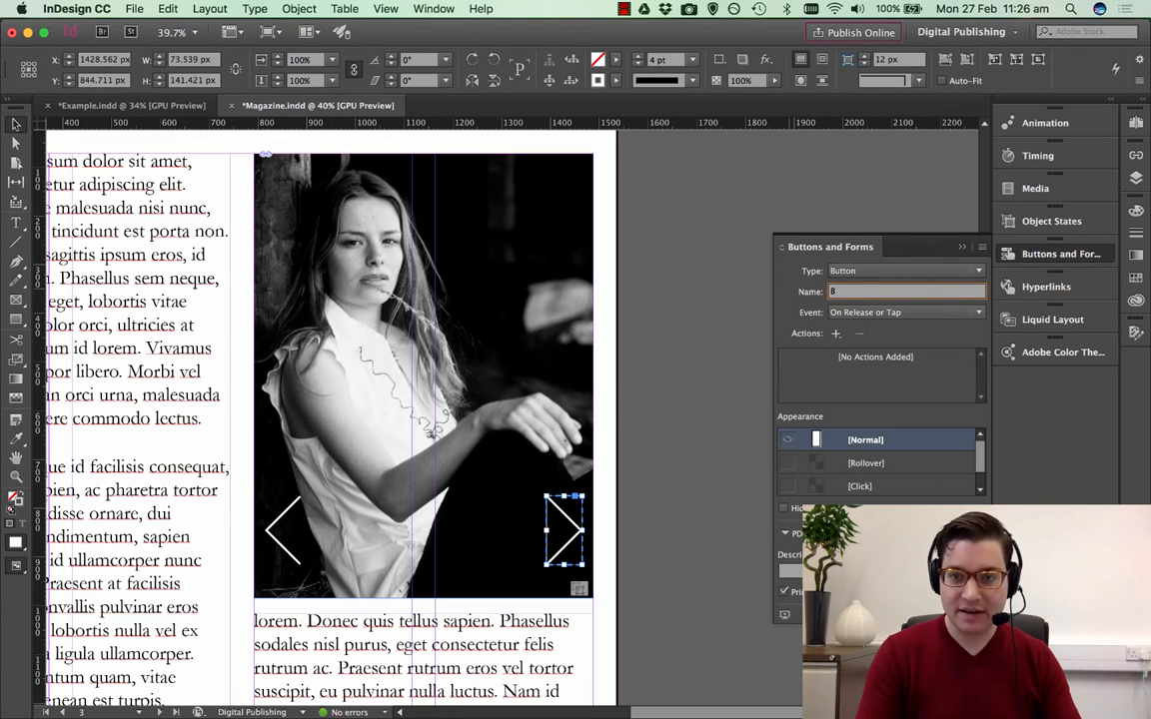
type("/W Gallery Right")
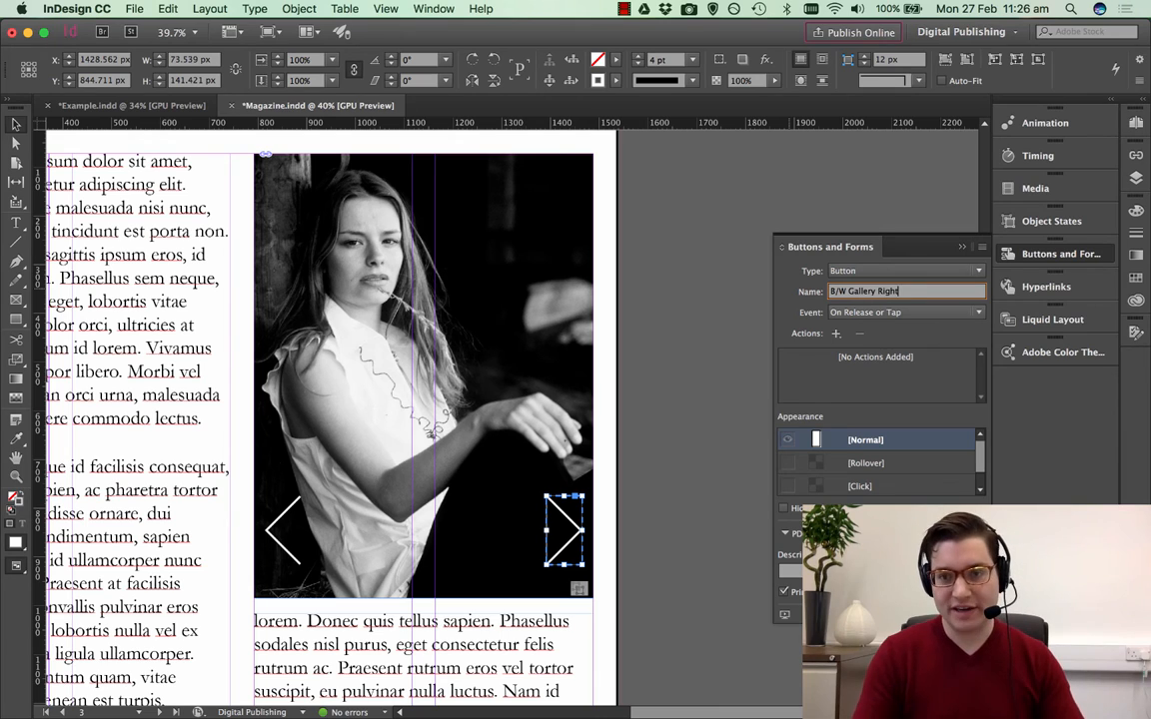
left_click(835, 331)
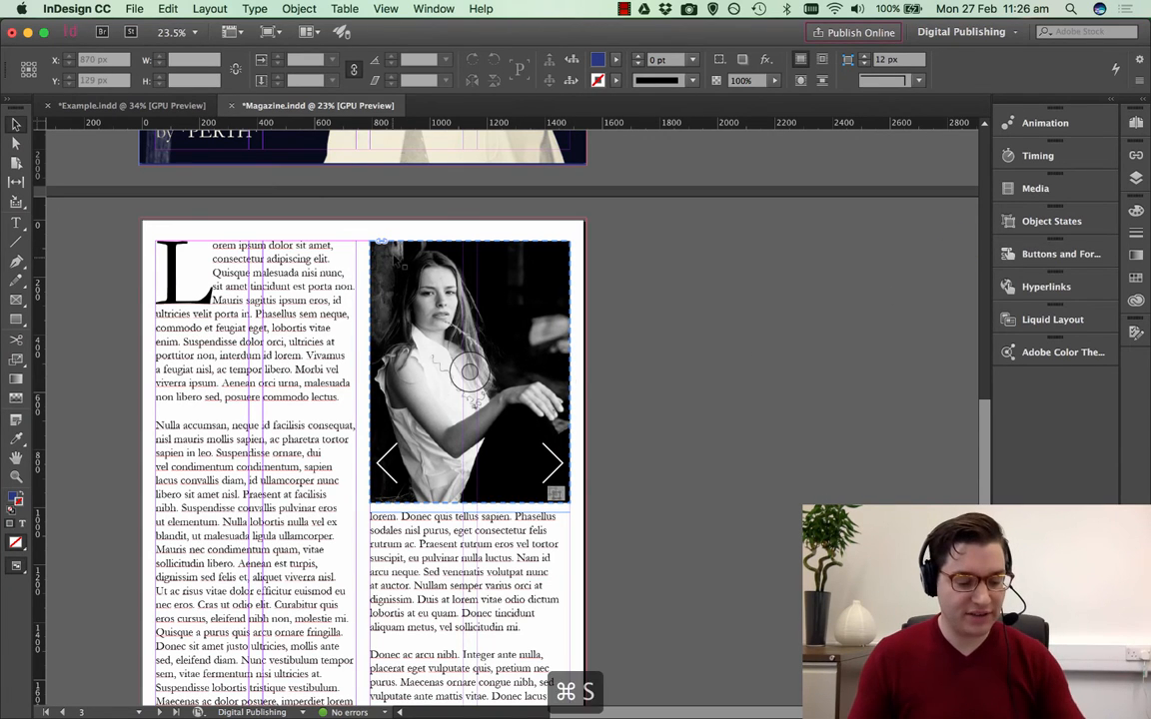
Start a File > Export named Magazine in EPUB (Fixed Layout) format.
left_click(132, 8)
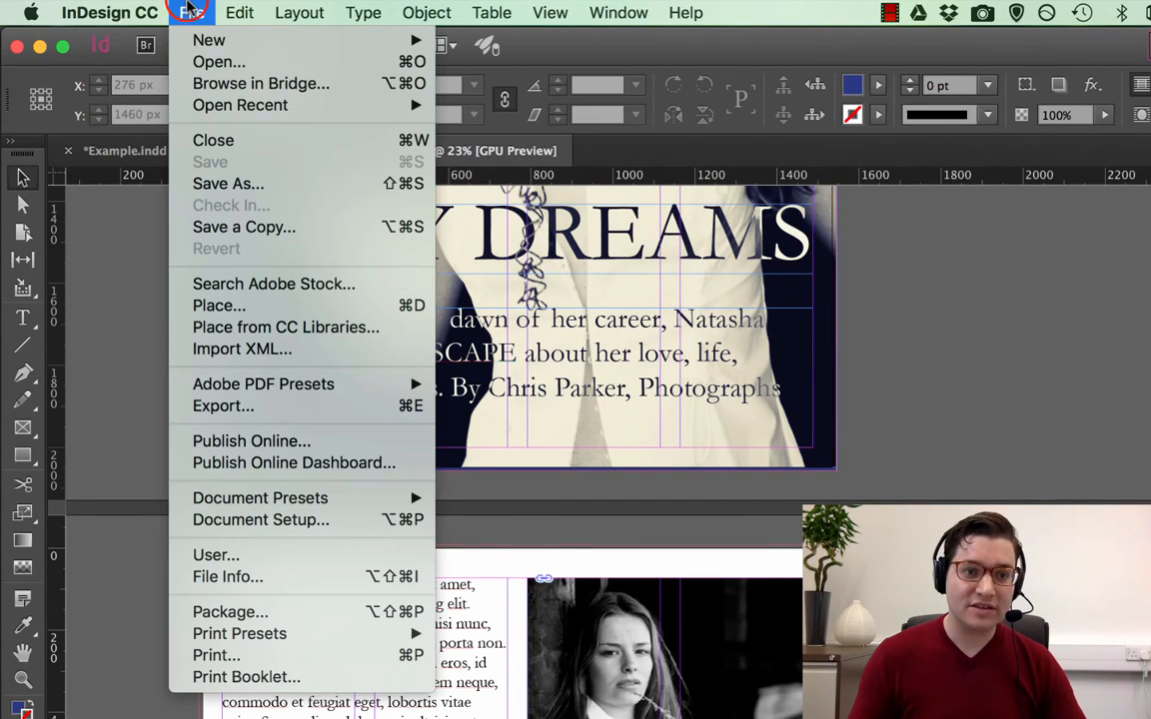
mouse_move(284, 406)
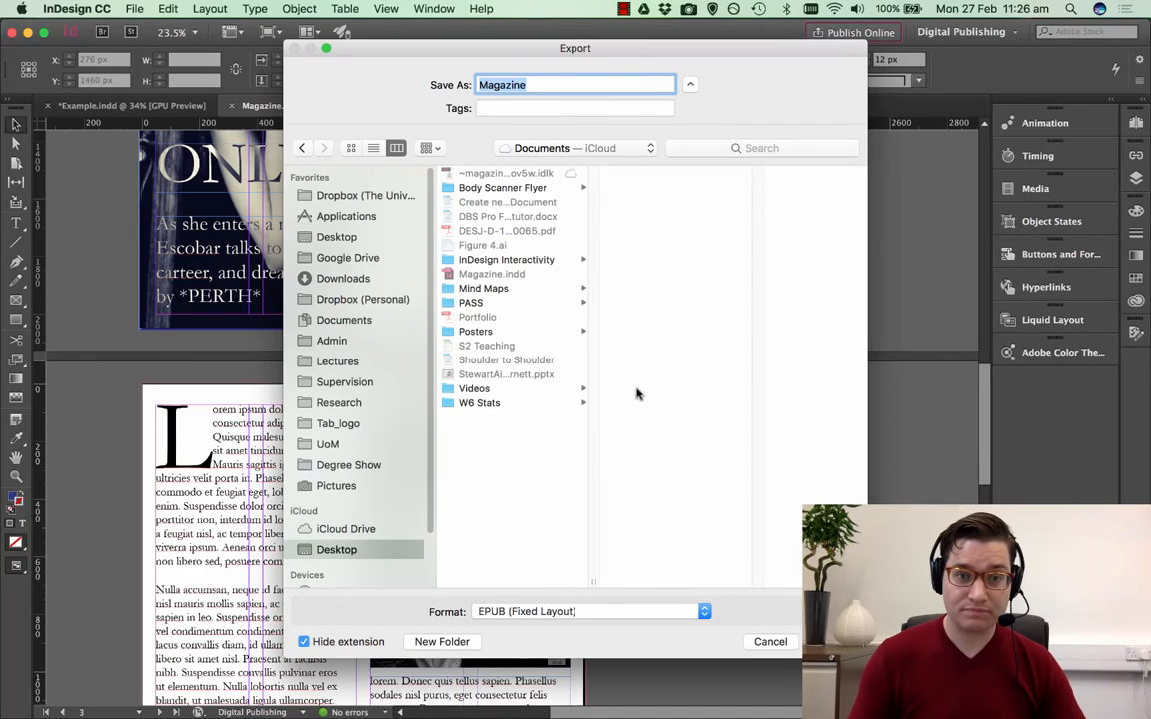
left_click(336, 236)
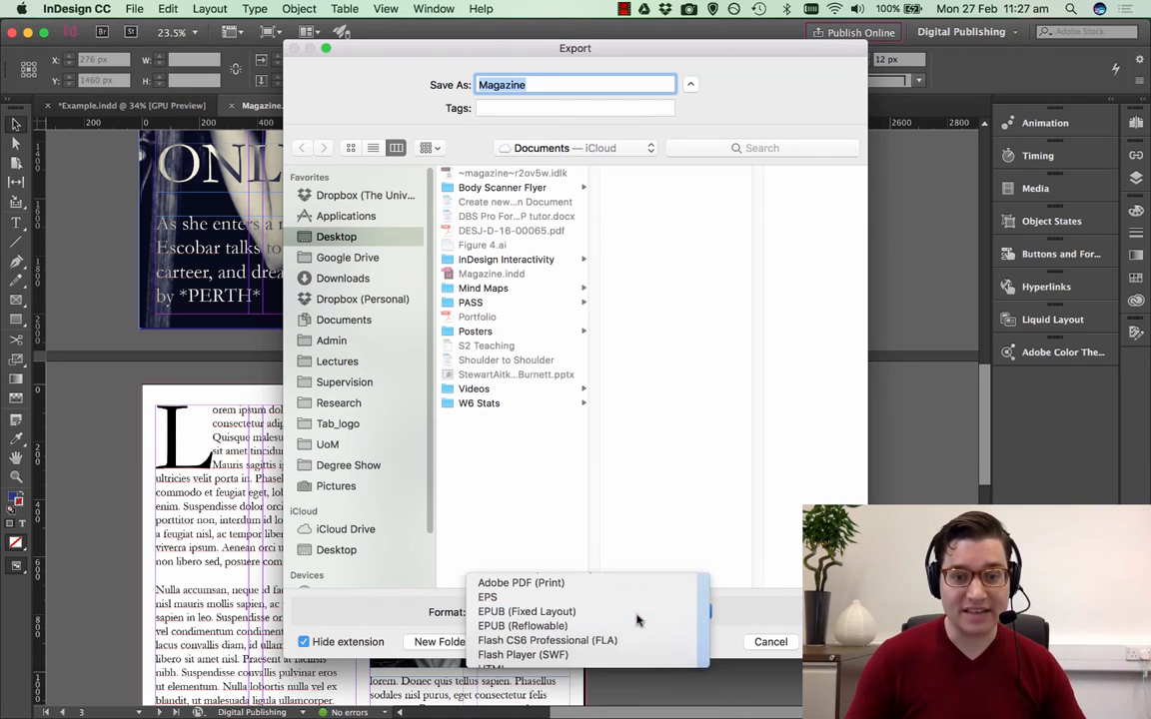
left_click(528, 611)
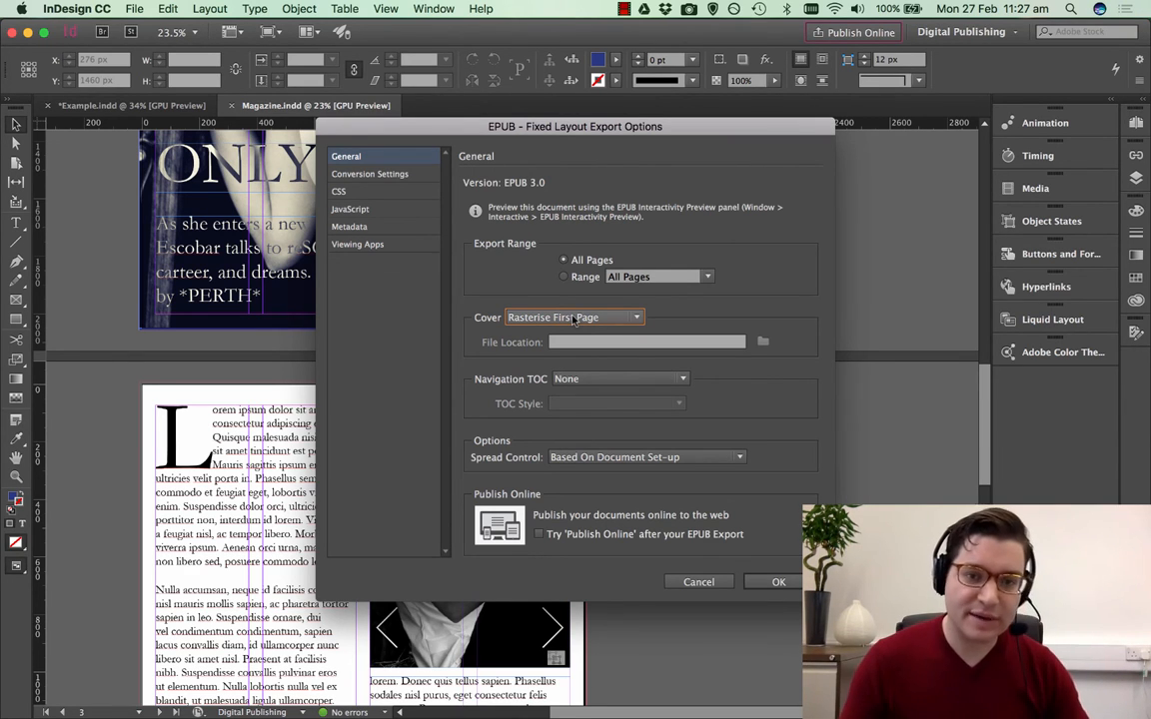
Keep Rasterize First Page as cover, set Navigation TOC to None, and run the export.
left_click(683, 379)
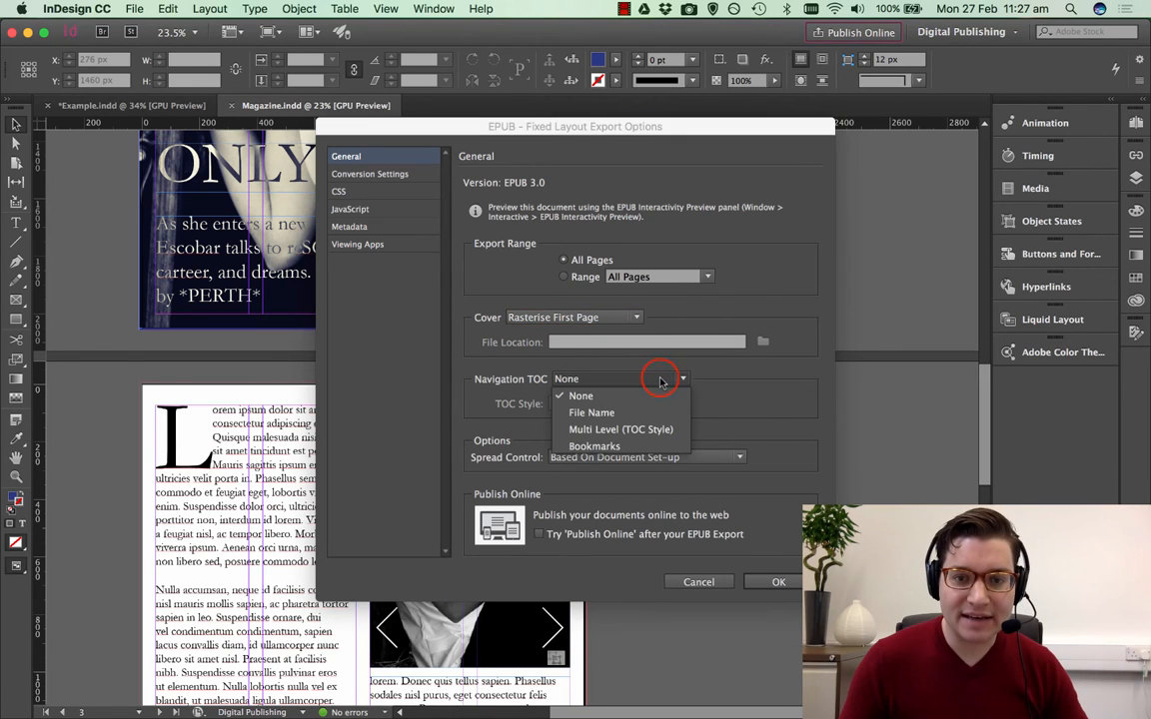
left_click(580, 396)
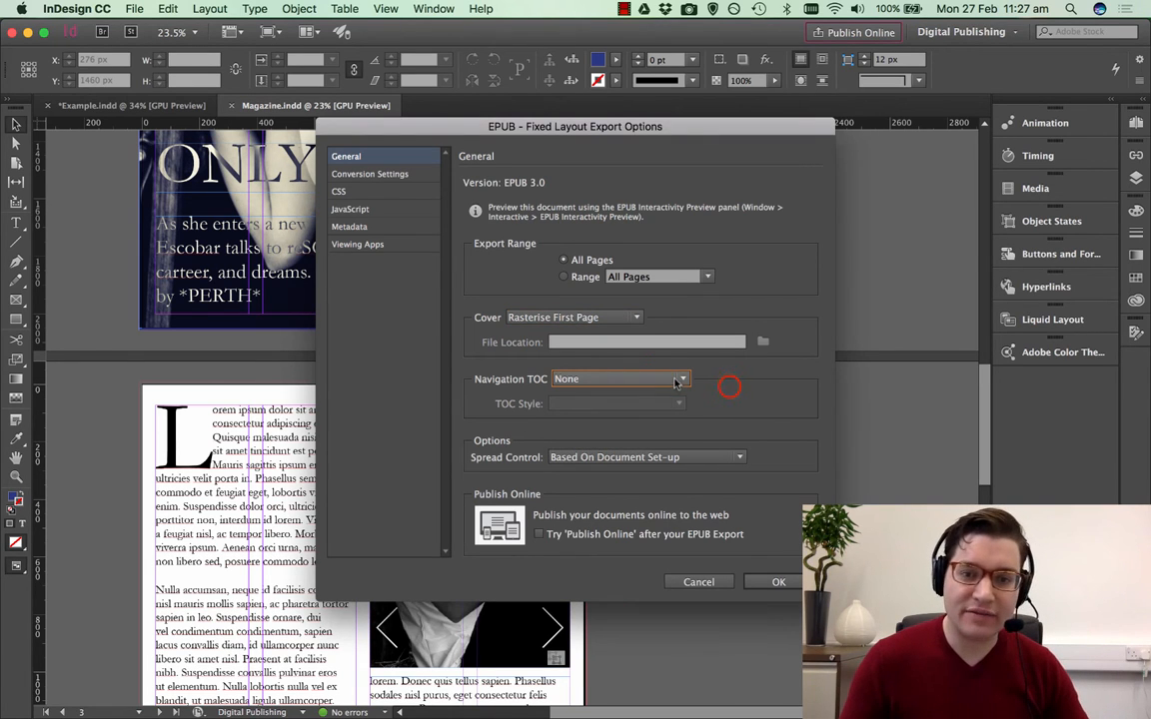
left_click(739, 456)
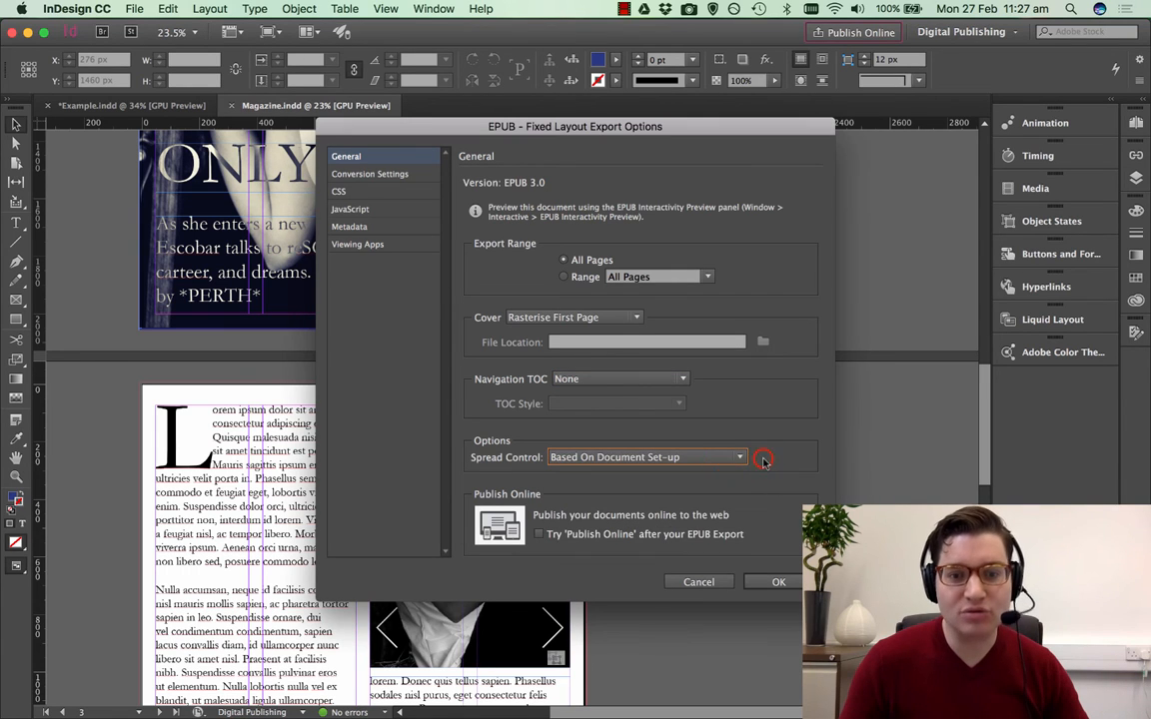
mouse_move(779, 584)
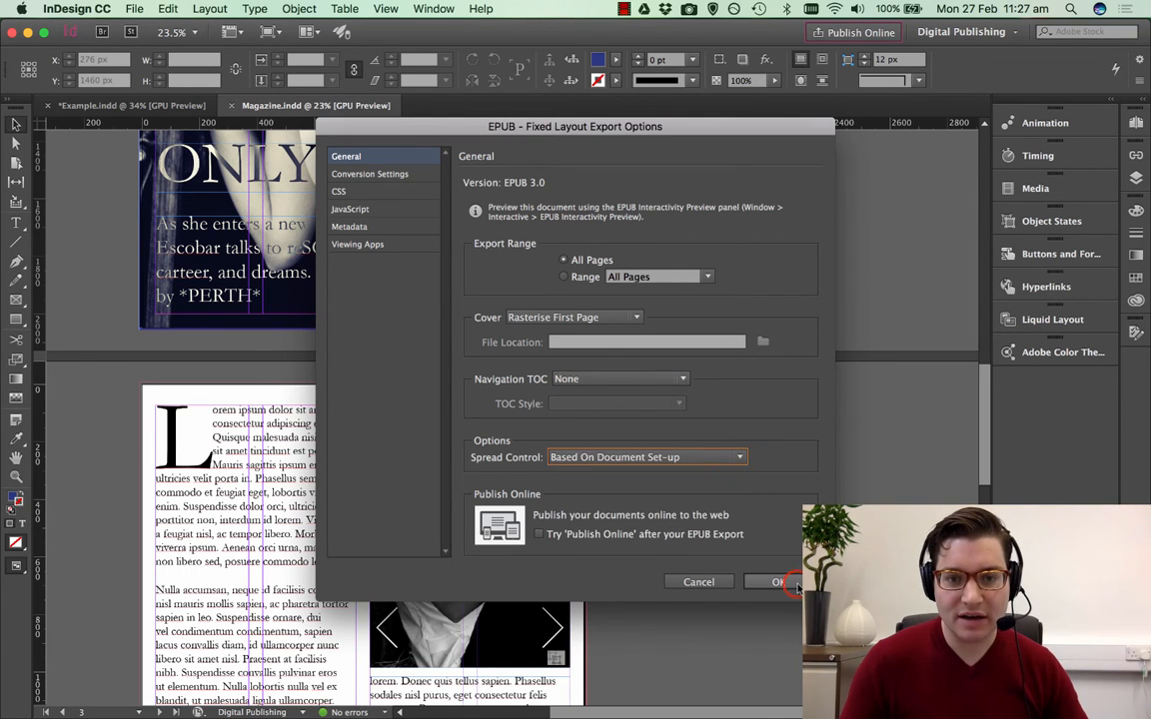
left_click(779, 584)
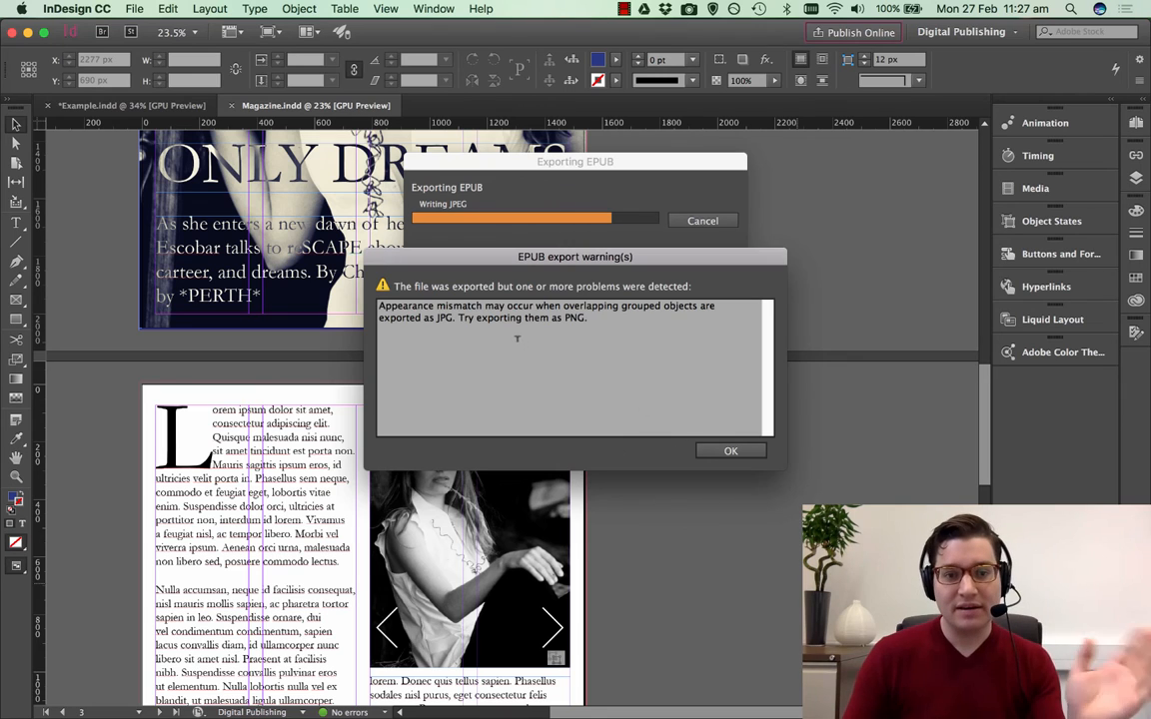
Dismiss the grouped-objects JPEG warning, leaving Magazine.epub on the desktop.
left_click(732, 451)
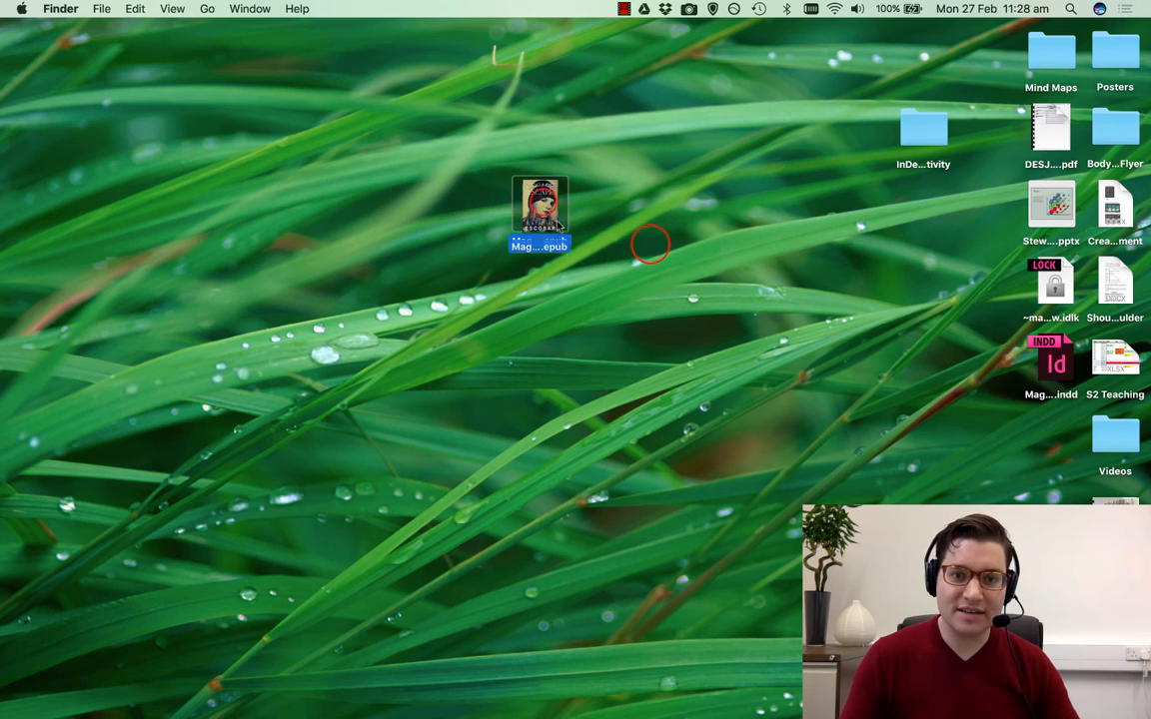
Launch Magazine.epub in iBooks and go to the reSCAPE article page with the gallery.
double_click(539, 210)
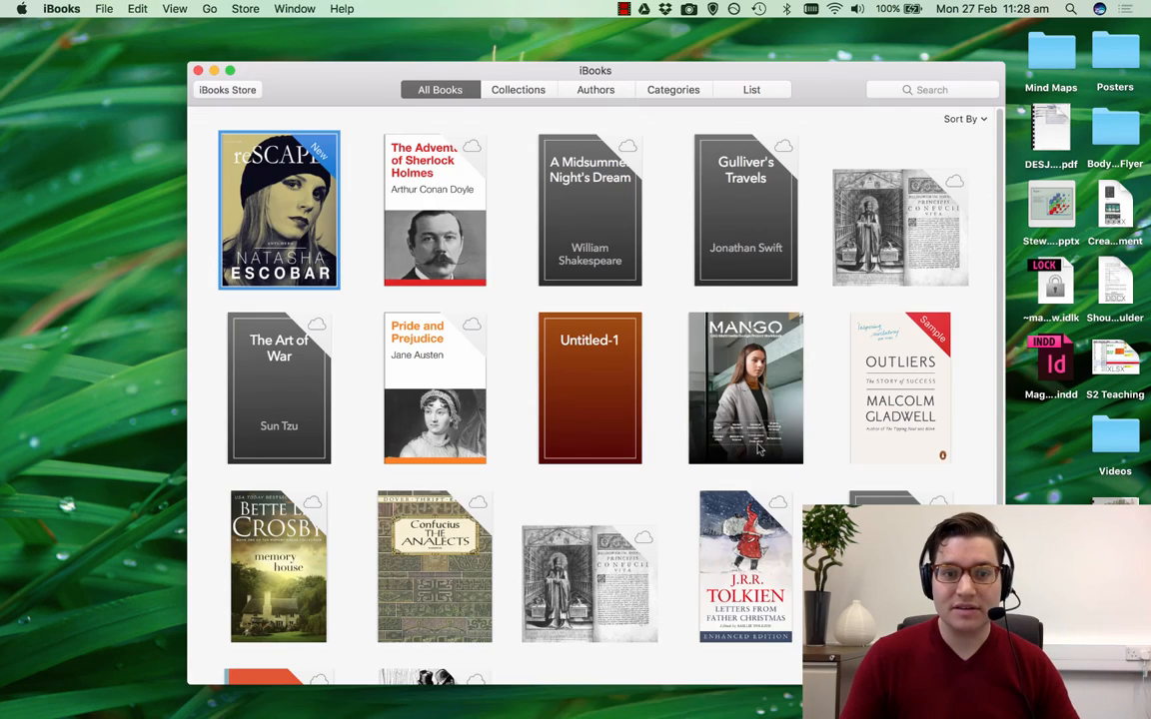
double_click(280, 210)
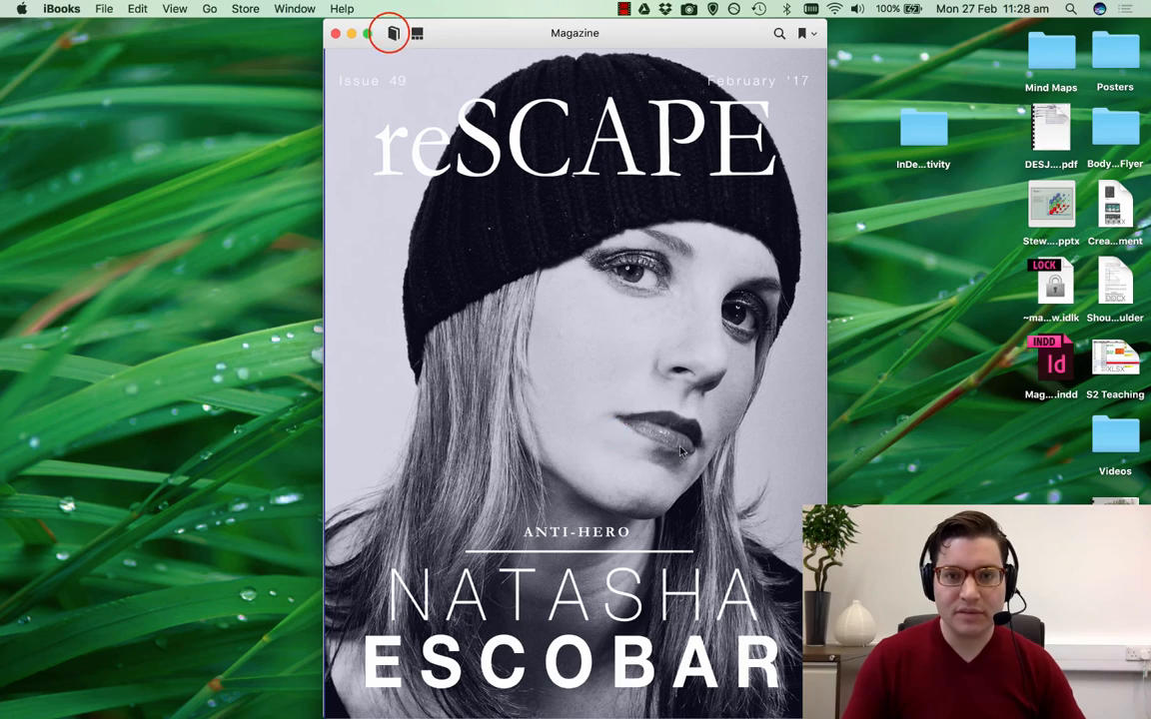
left_click(416, 32)
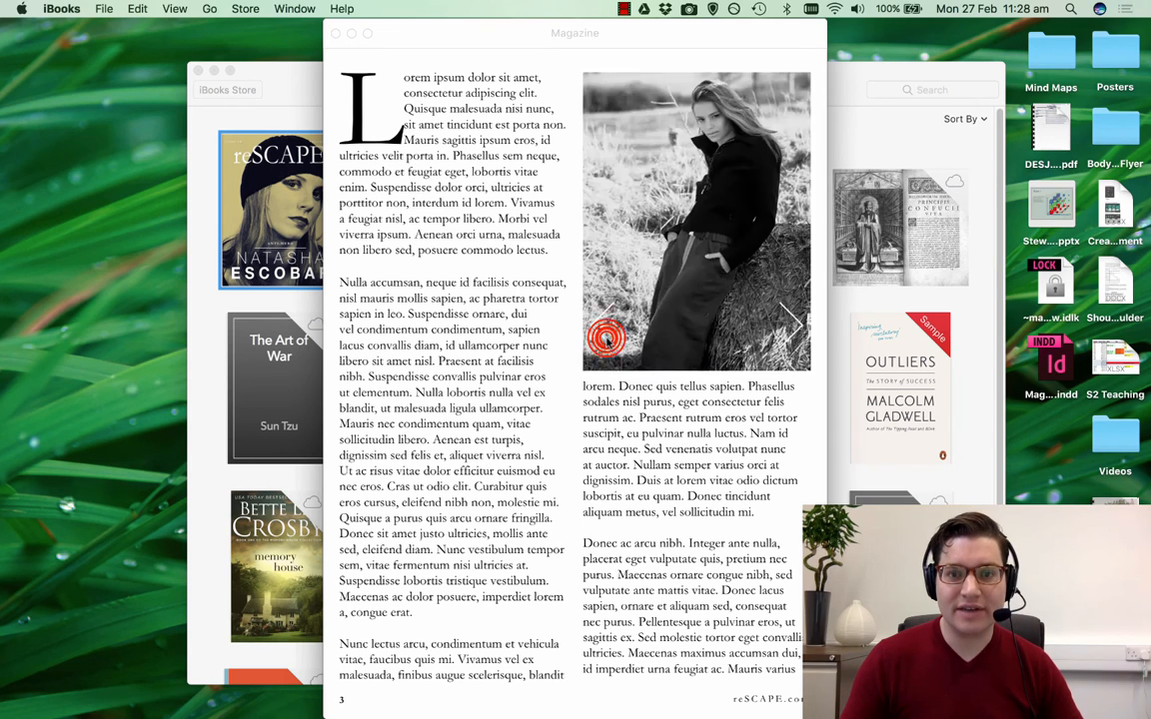
Step the photo gallery forward twice with the right chevron button.
left_click(791, 336)
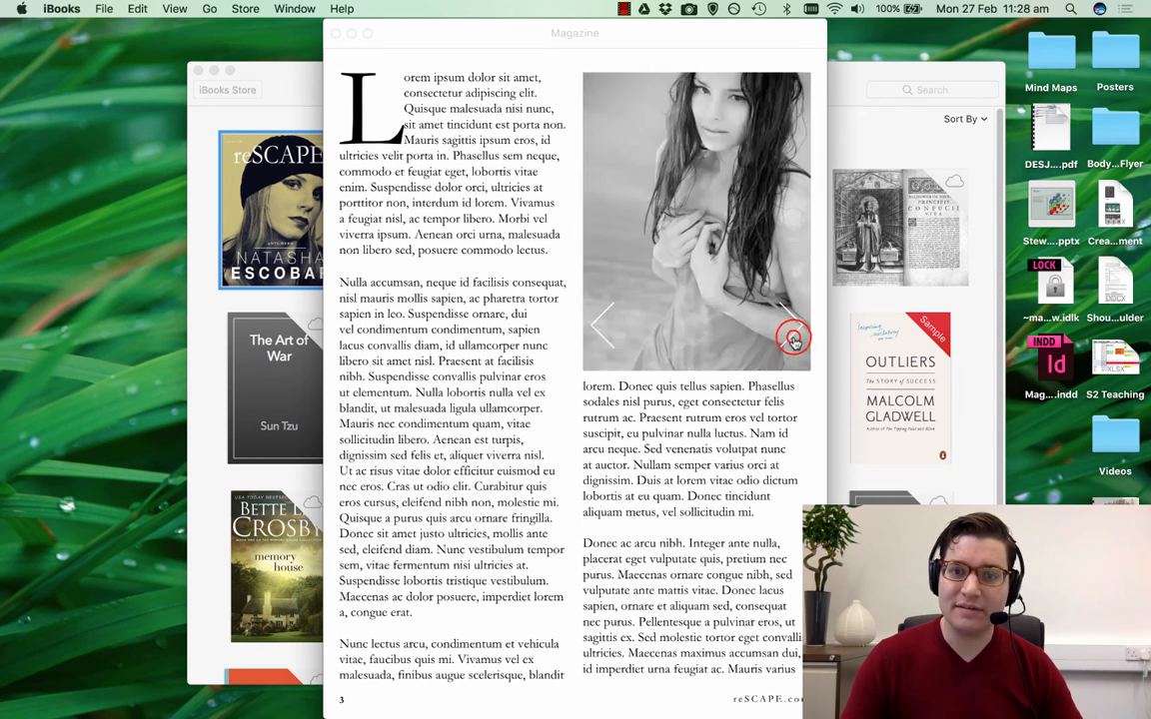
left_click(791, 323)
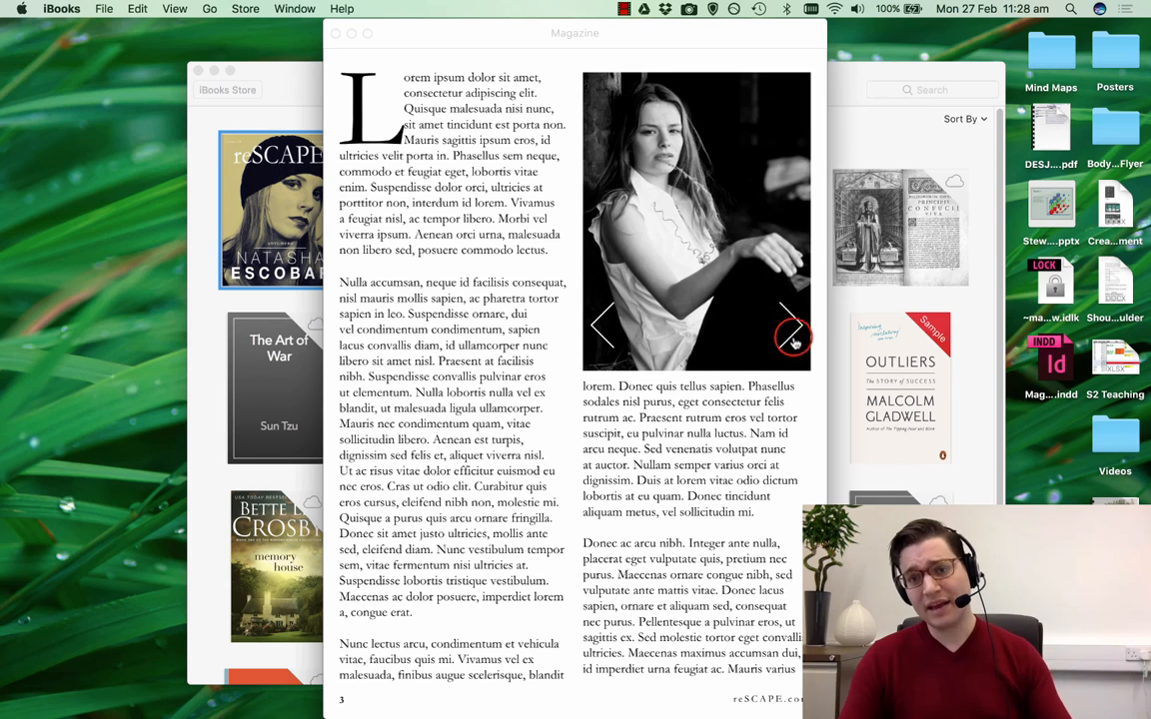